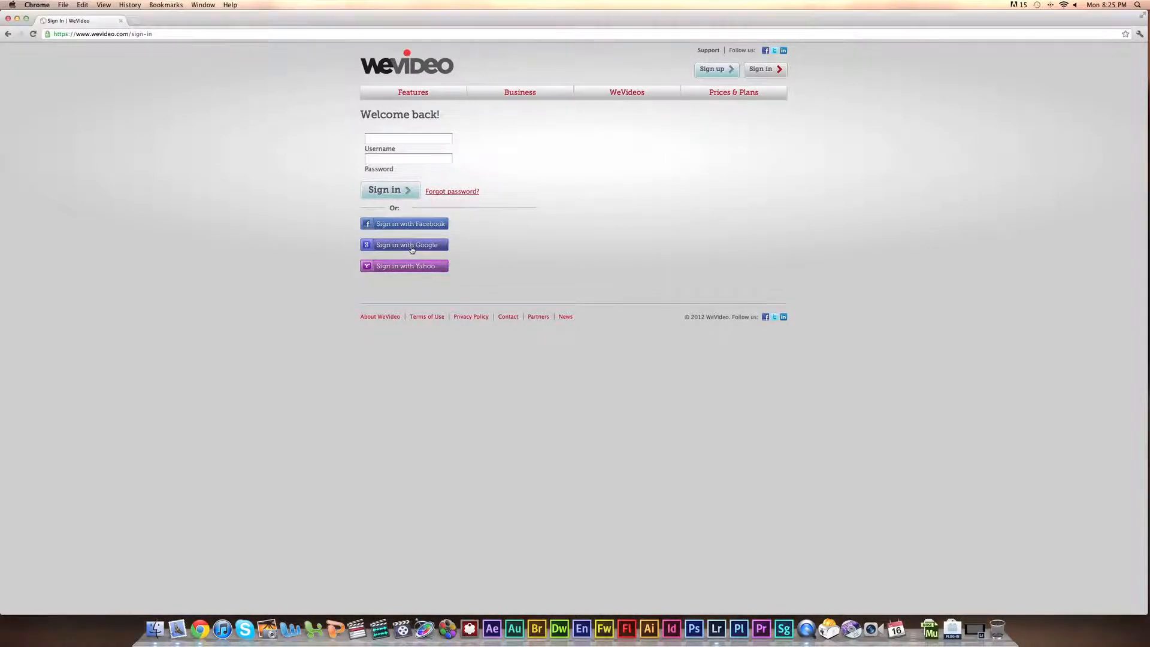
Sign in with Google, view the account settings, then open the 'Start here' project.
left_click(403, 244)
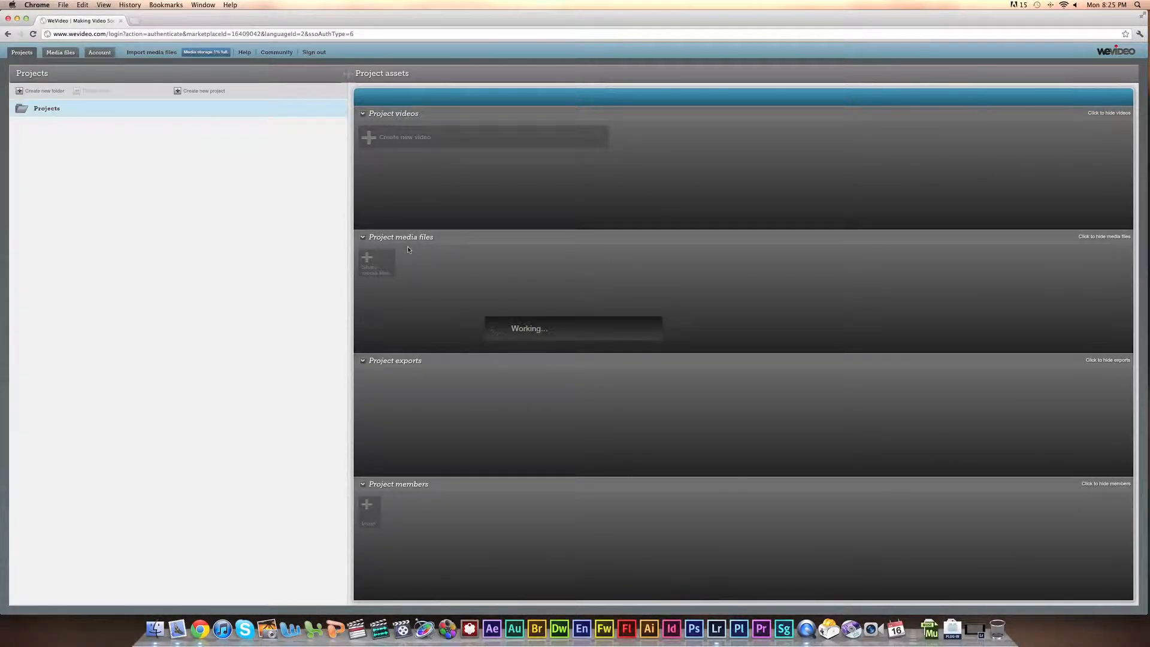
left_click(47, 108)
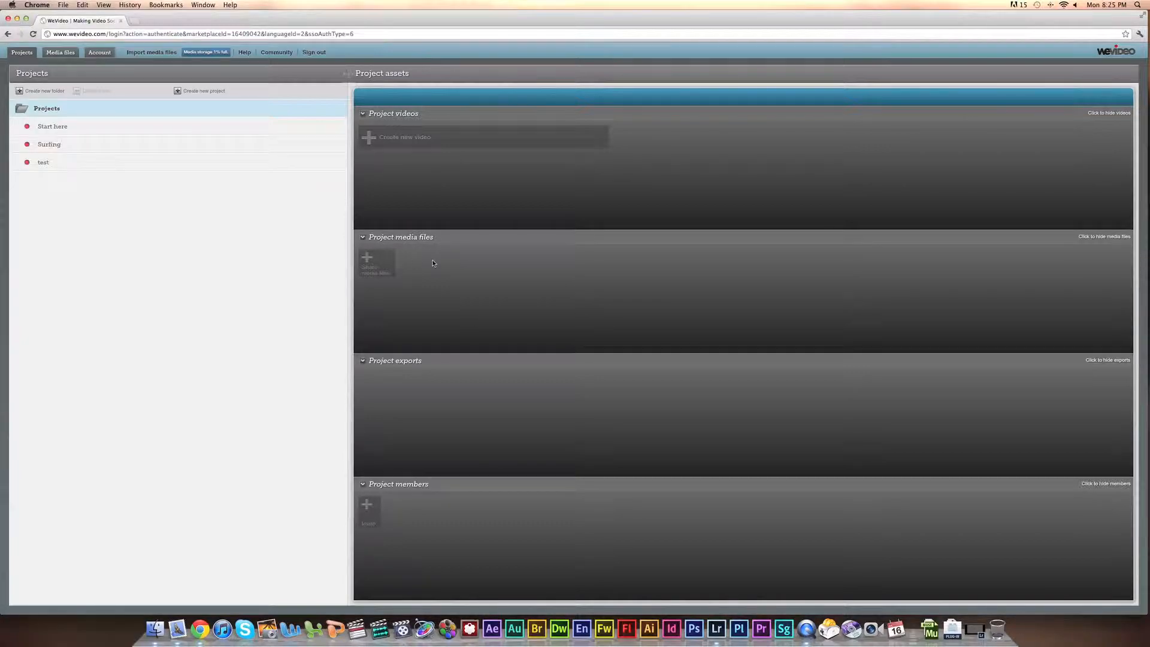
mouse_move(252, 219)
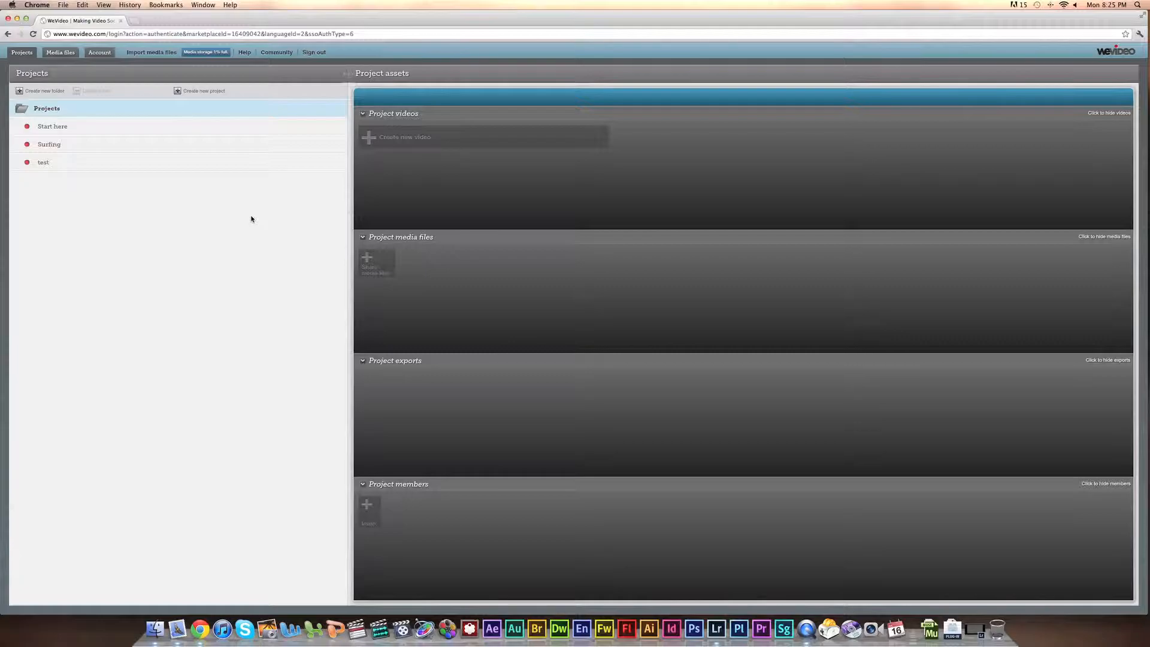
left_click(99, 52)
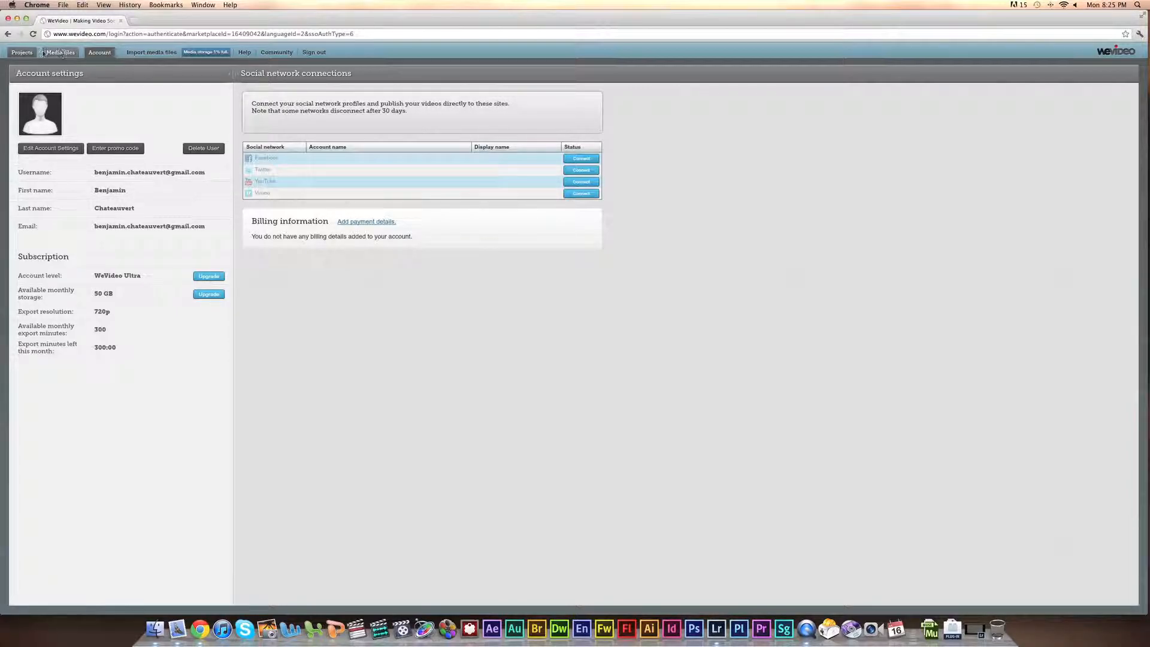
left_click(22, 52)
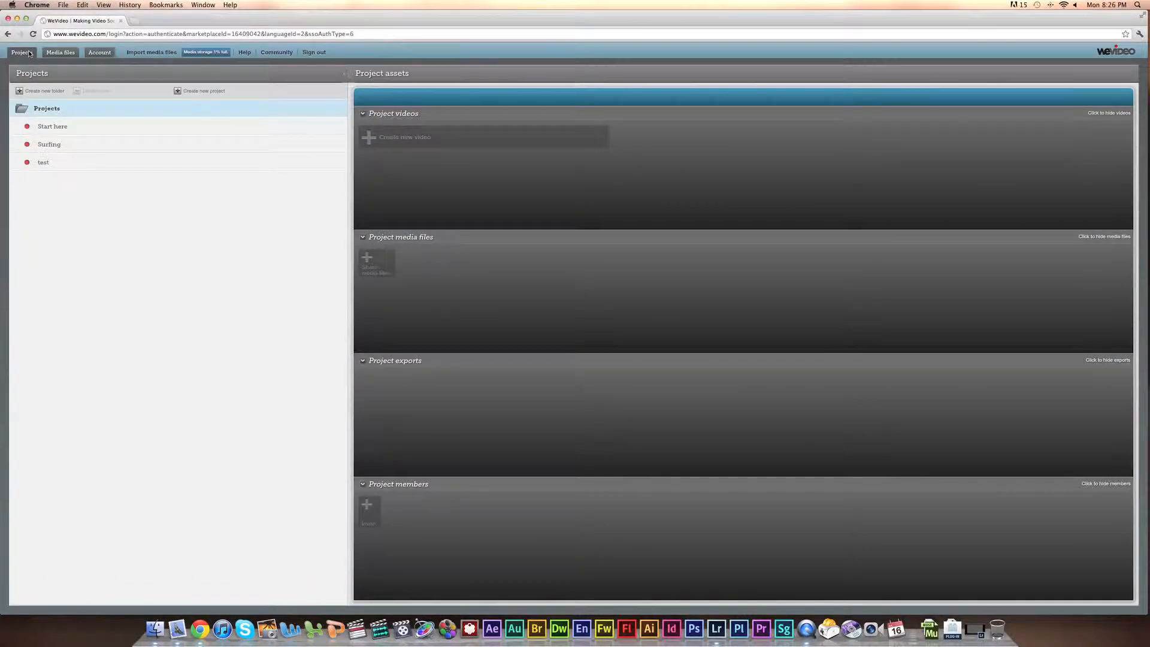
mouse_move(57, 127)
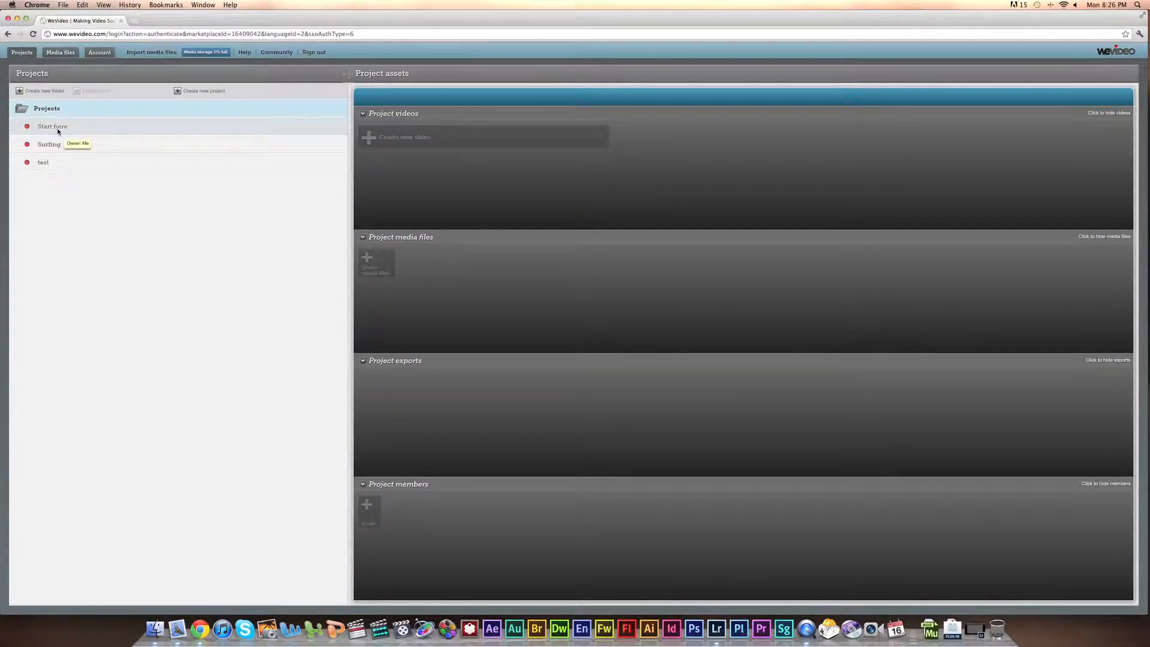
left_click(52, 126)
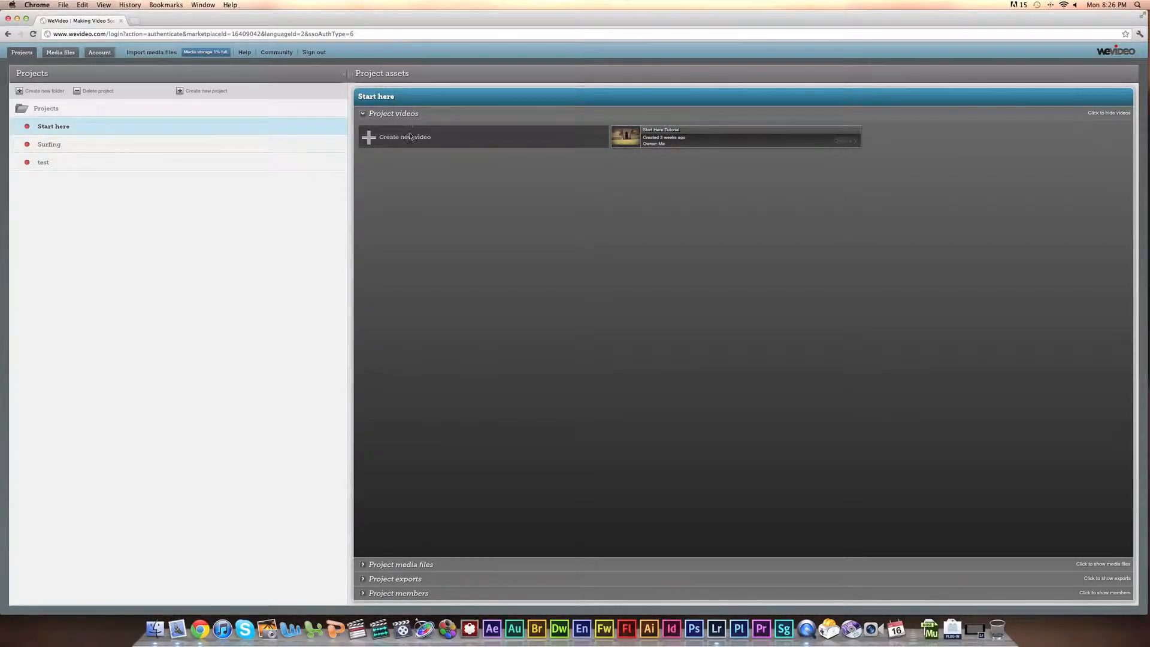
Create a new project named 'Kickstarter'.
left_click(401, 565)
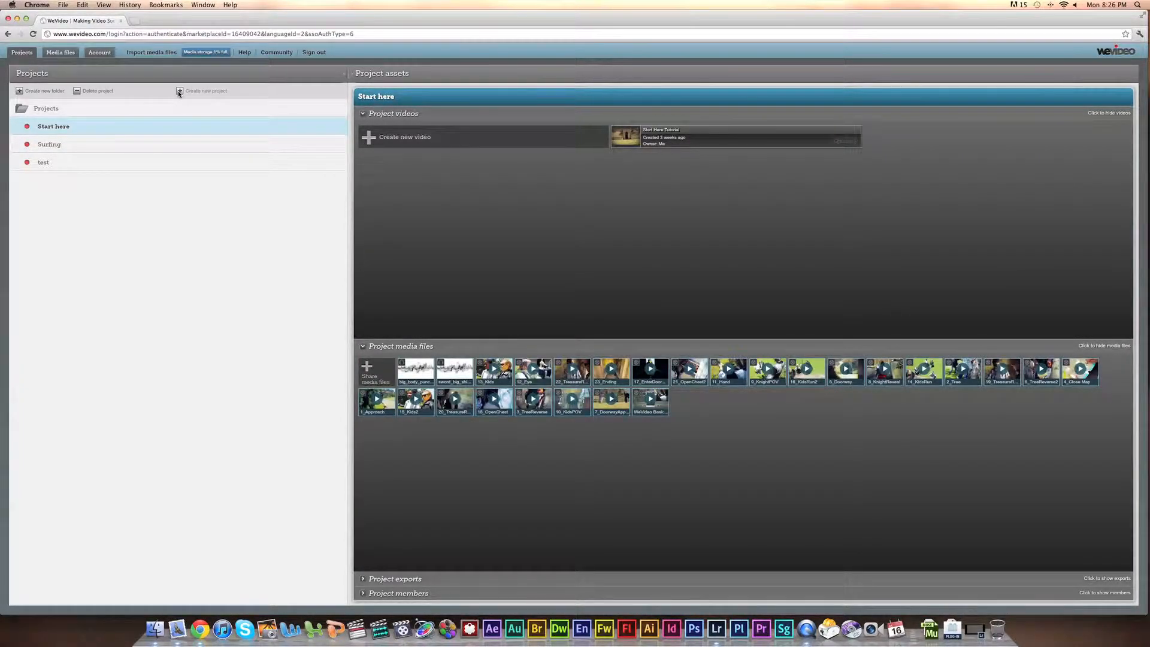
left_click(206, 90)
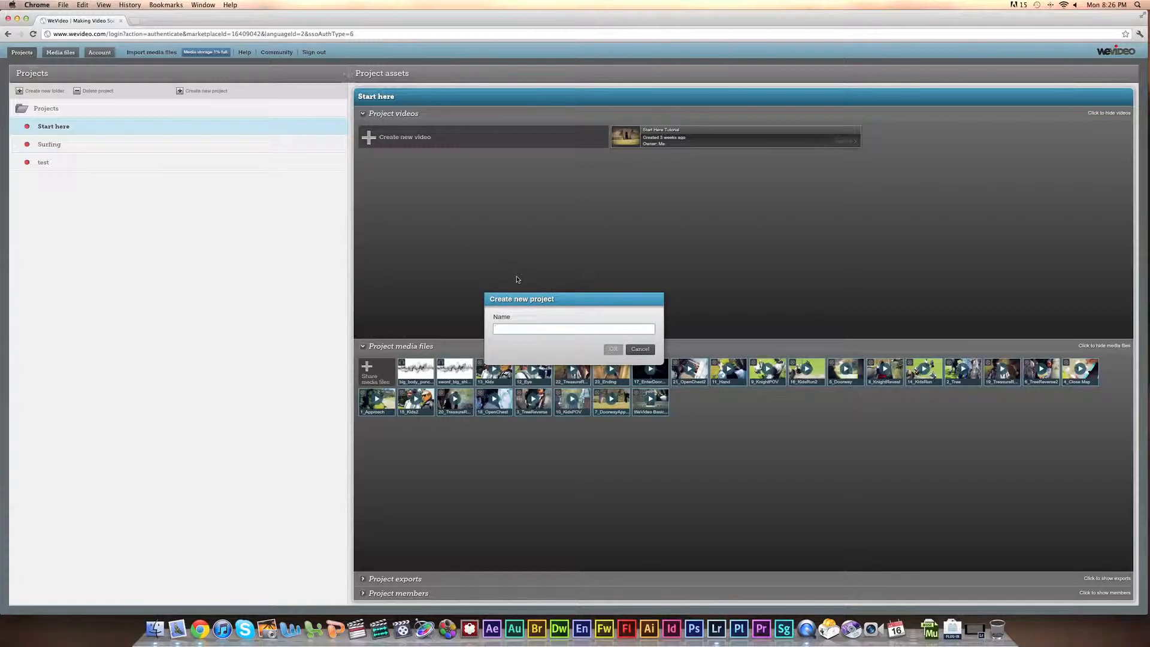
type("Kicks")
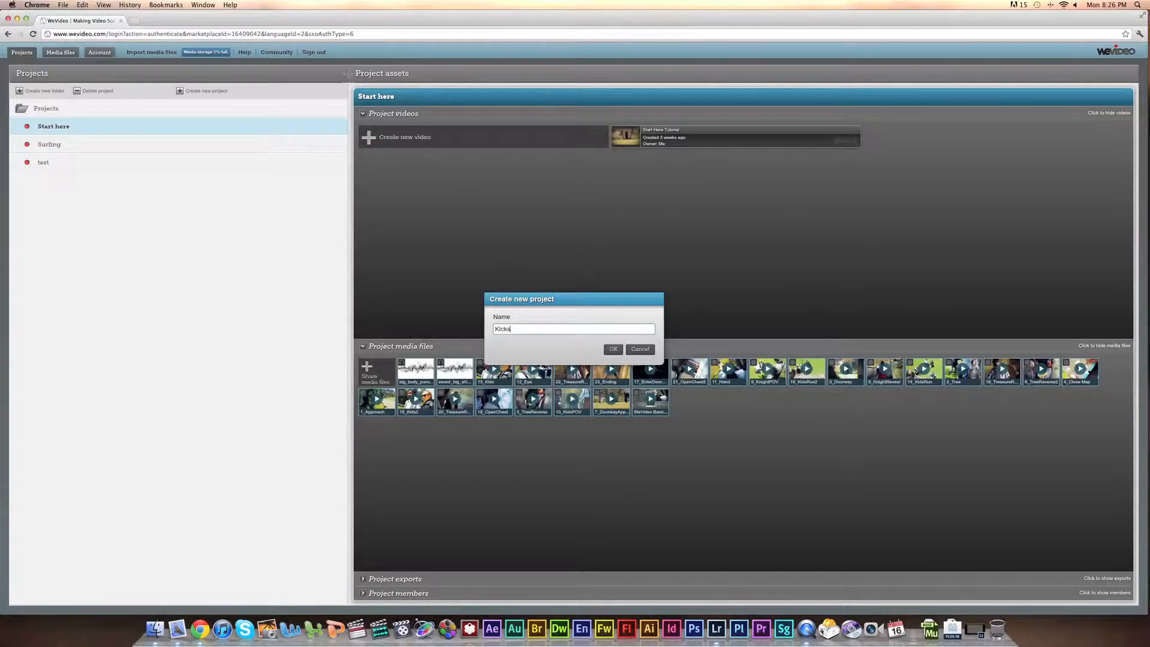
type("tarter")
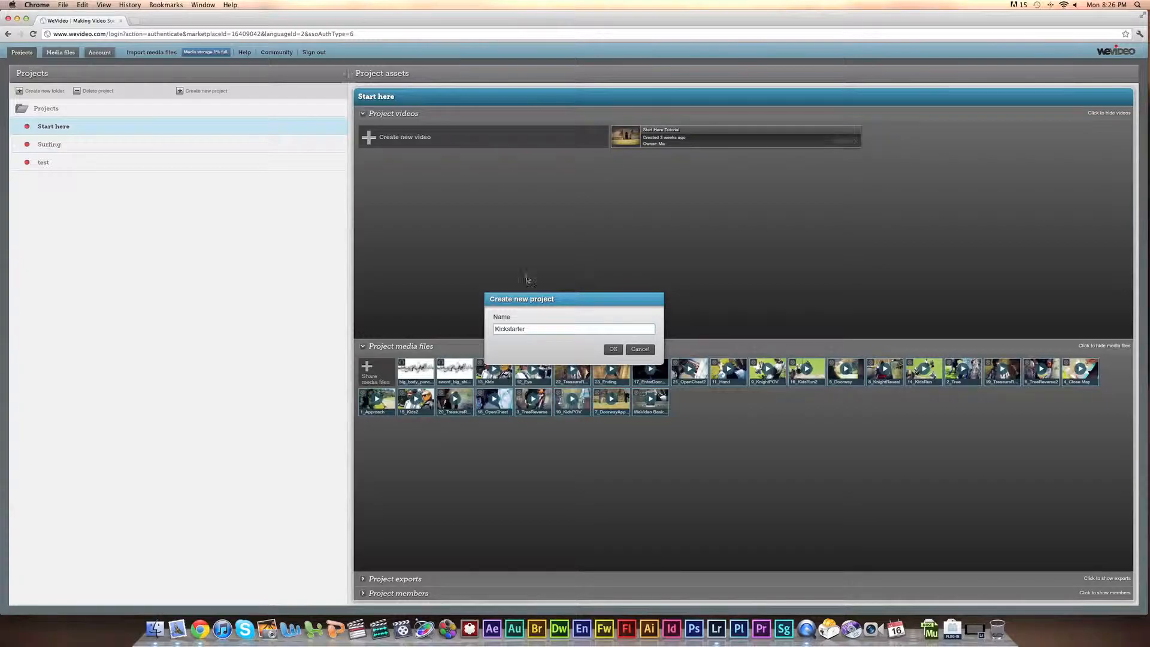
left_click(612, 348)
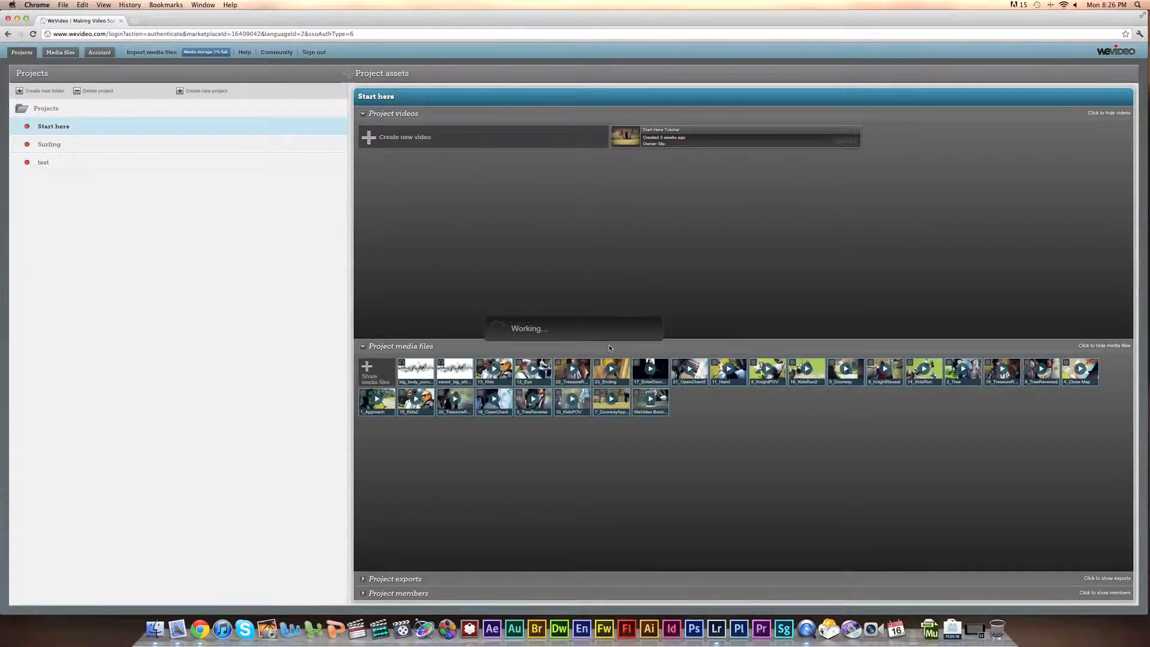
Start a new video in the Kickstarter project and browse the stock video clips.
left_click(206, 91)
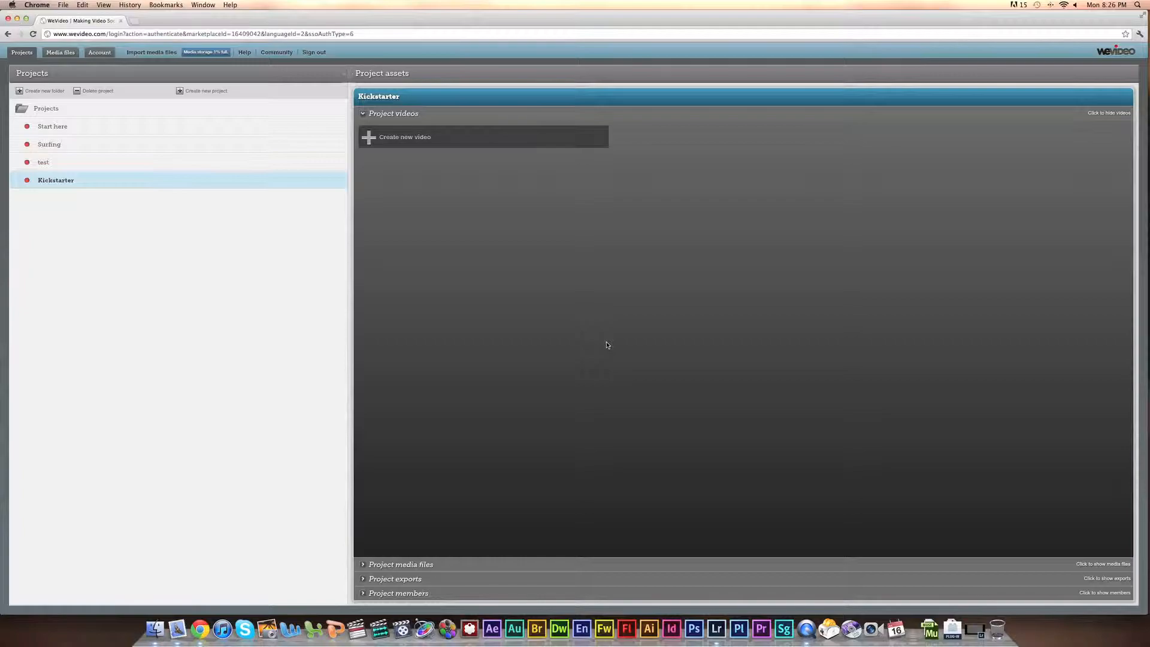
left_click(404, 137)
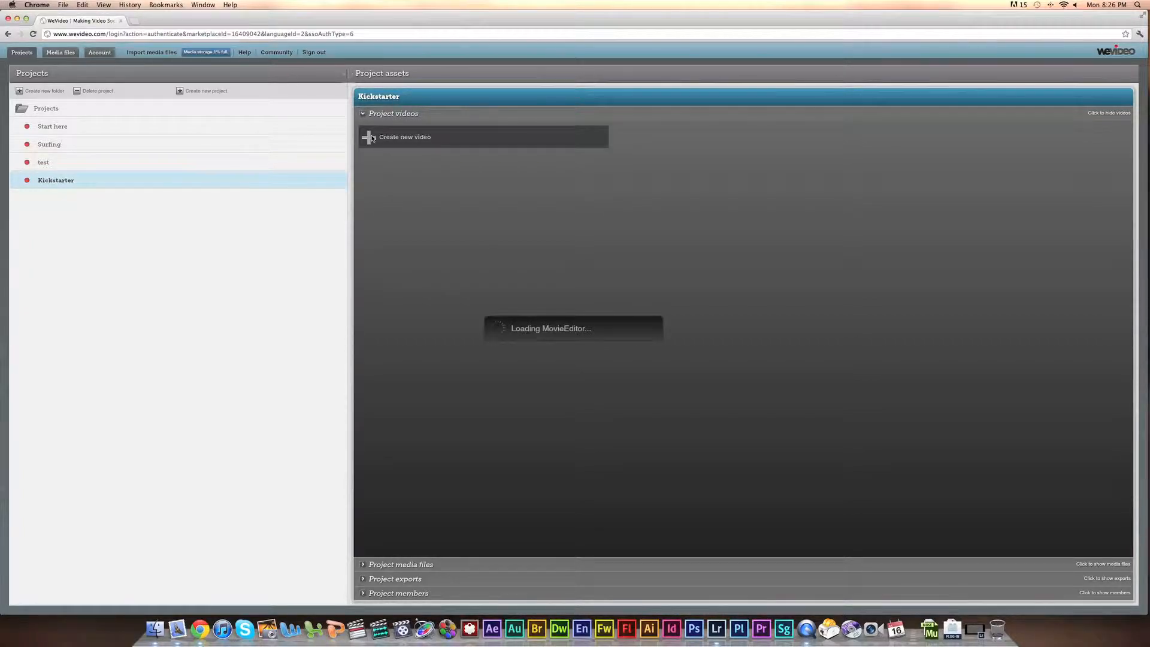
left_click(405, 137)
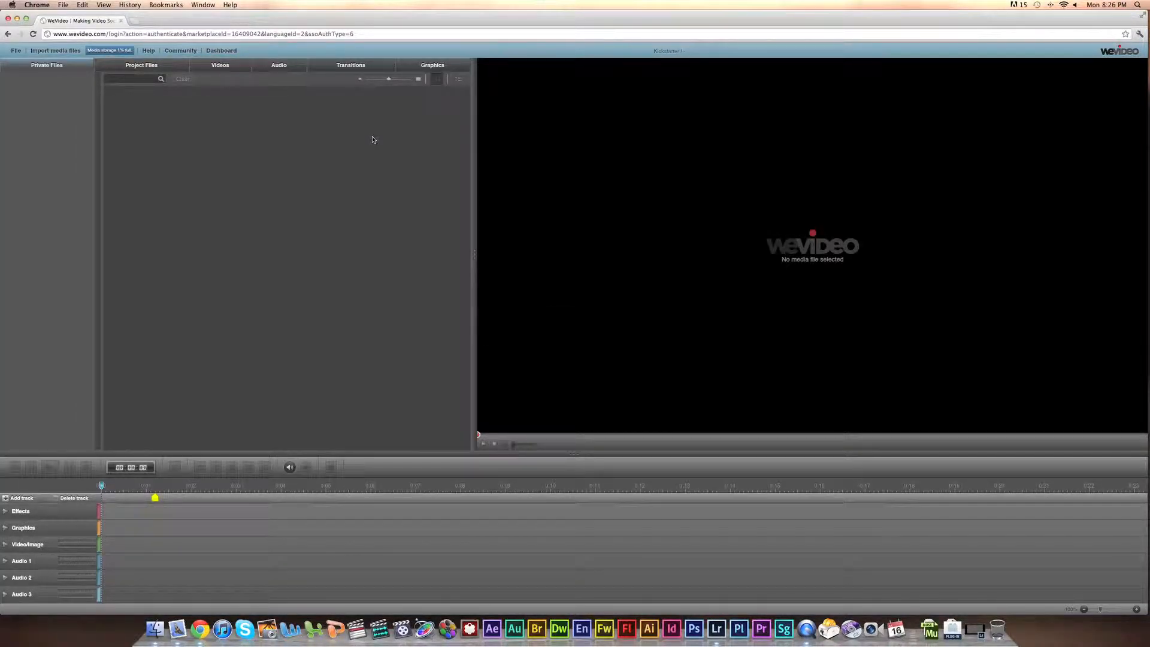
left_click(220, 65)
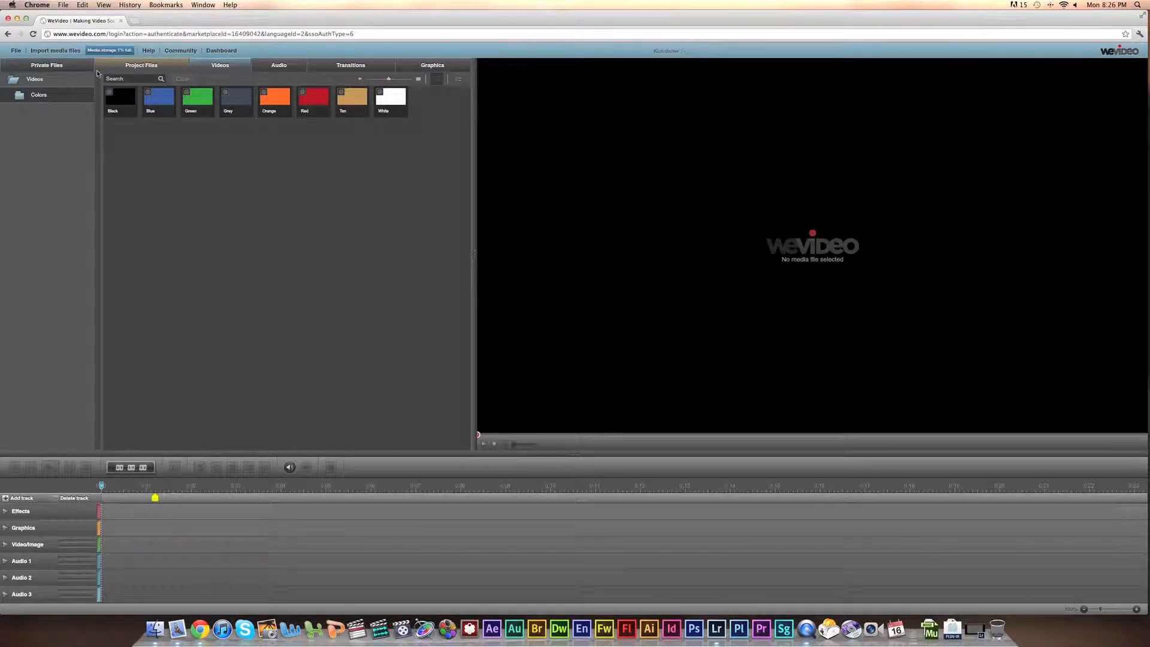
Add the MOV clips from the computer to the media uploader and upload them.
left_click(55, 50)
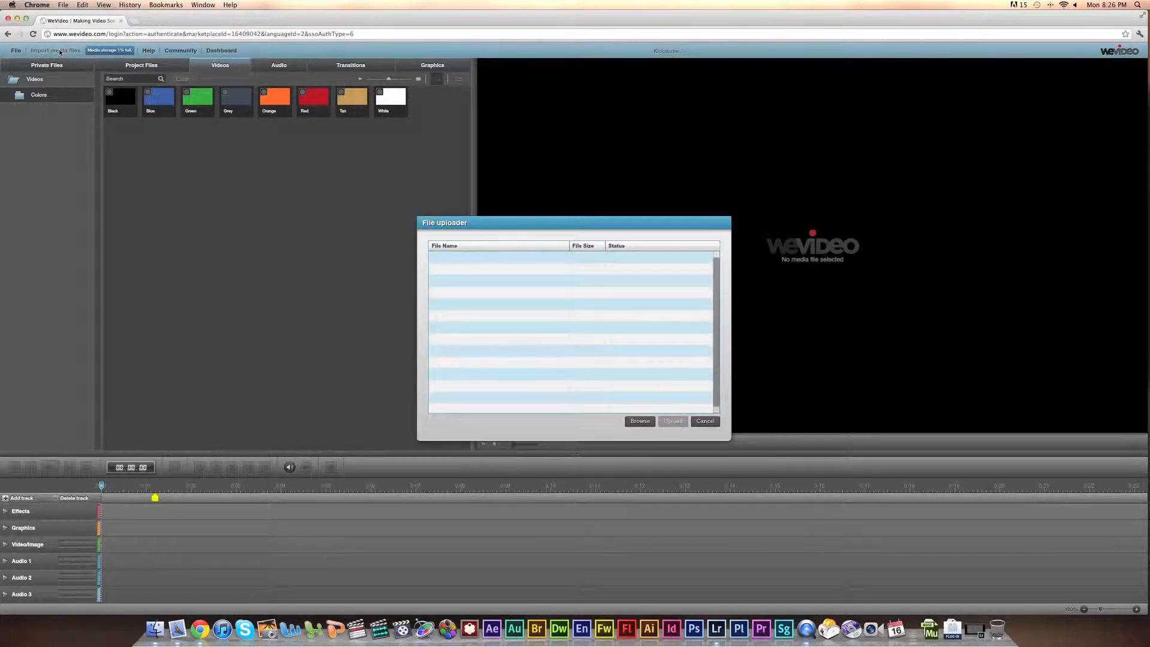
left_click(638, 420)
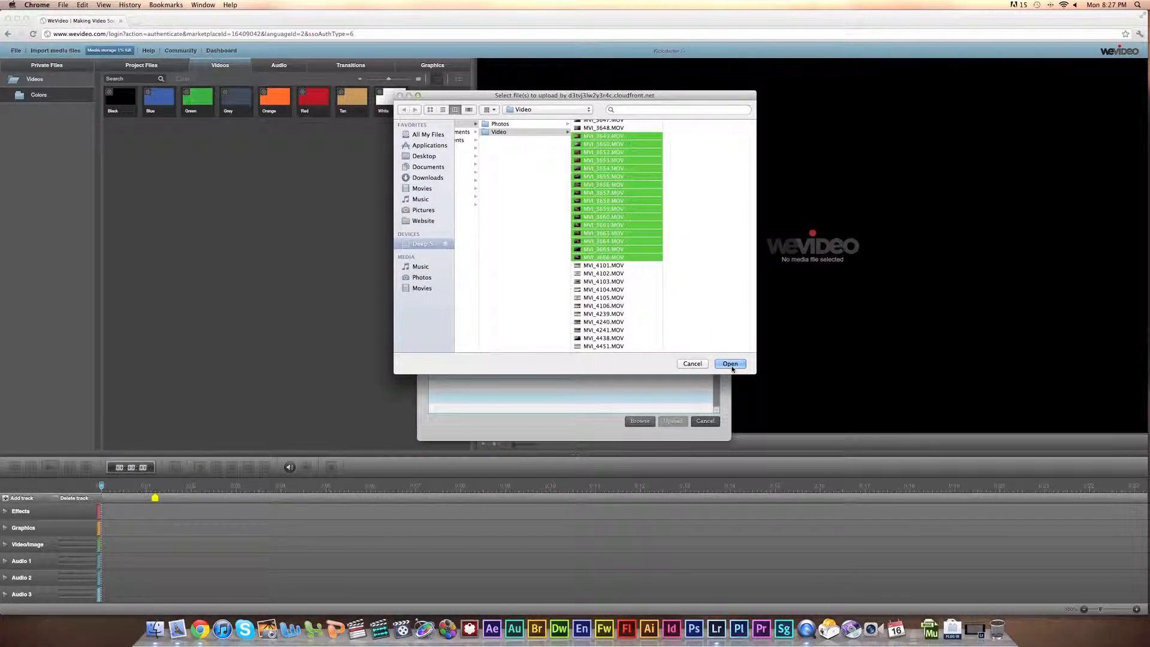
left_click(729, 363)
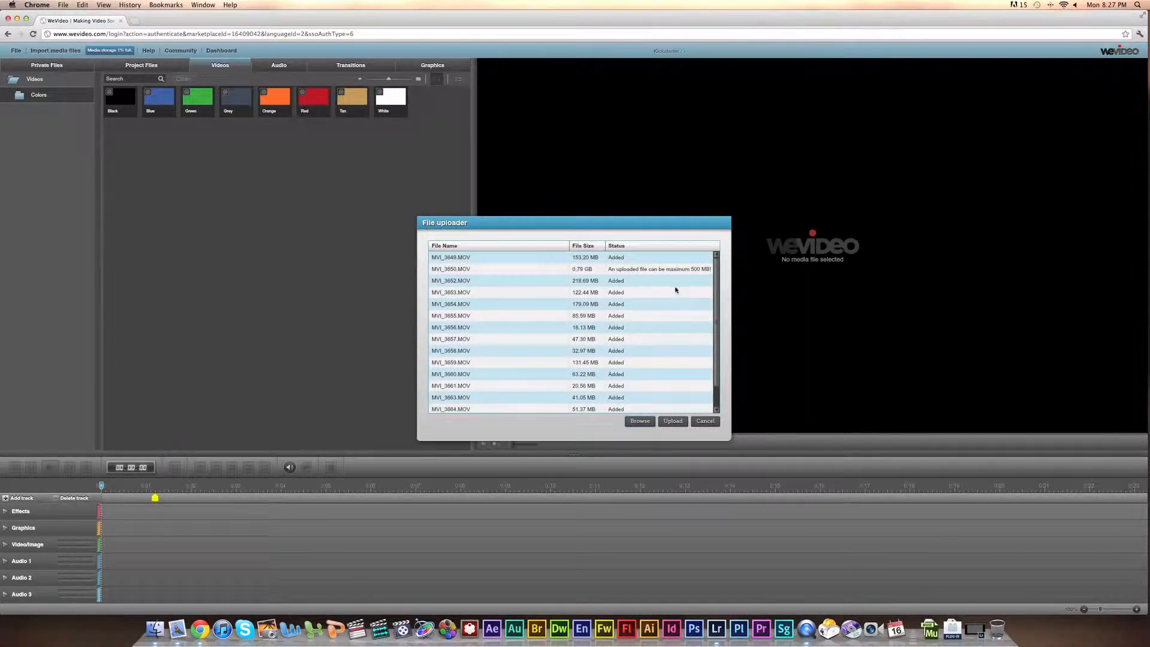
mouse_move(663, 283)
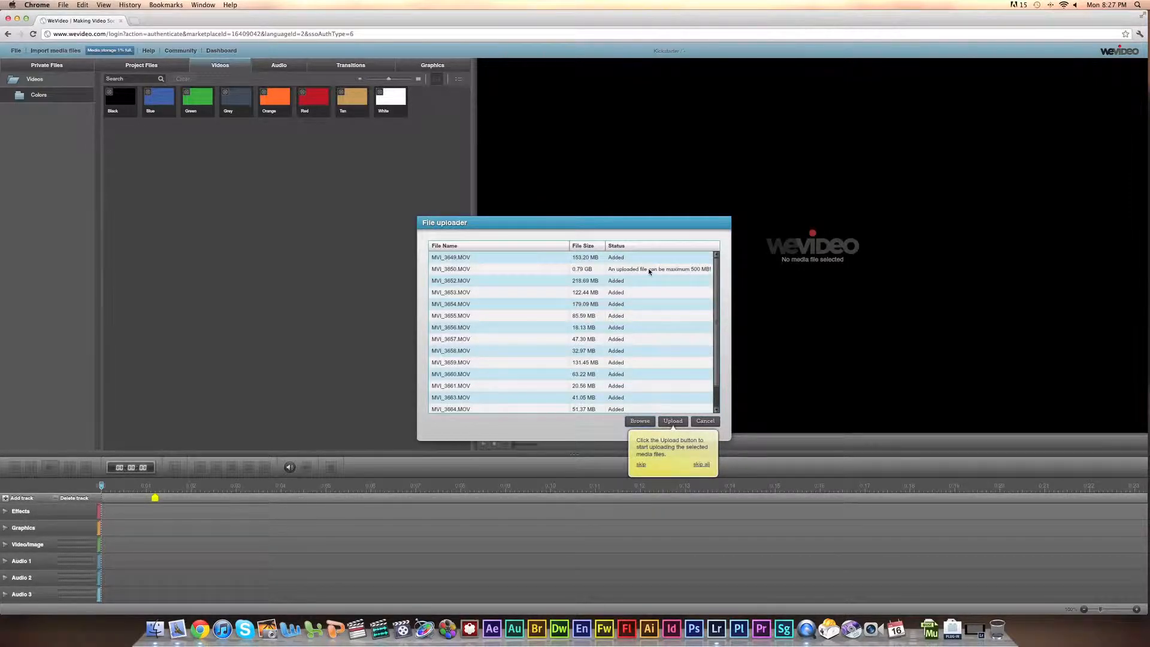
scroll("down", 3)
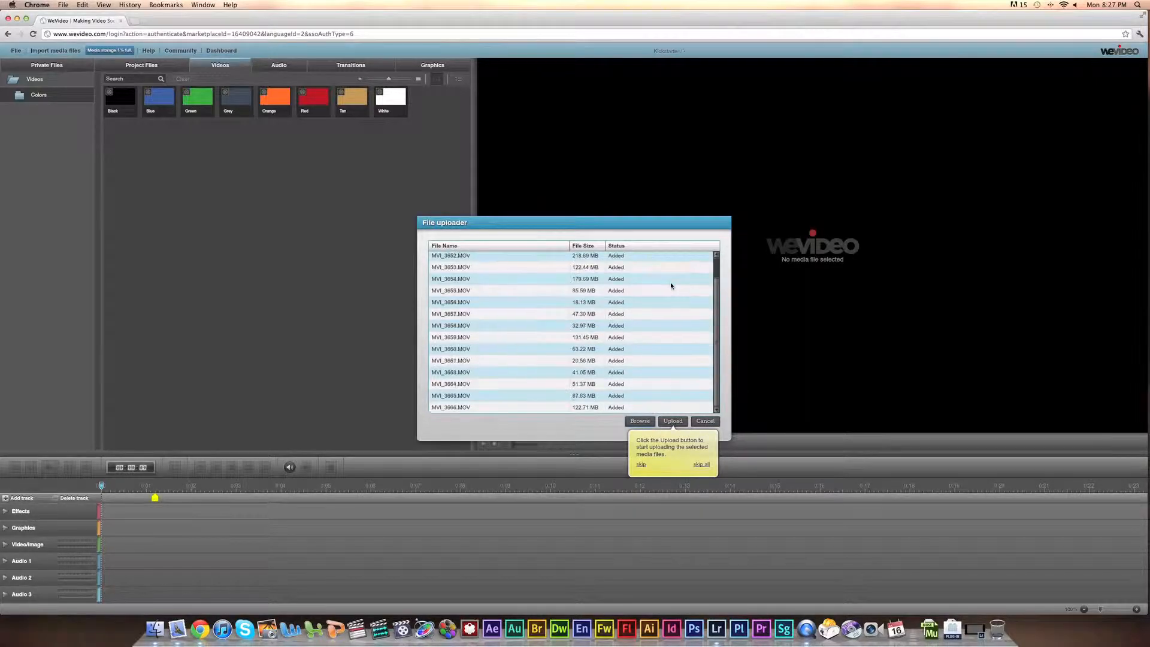
scroll("up", 3)
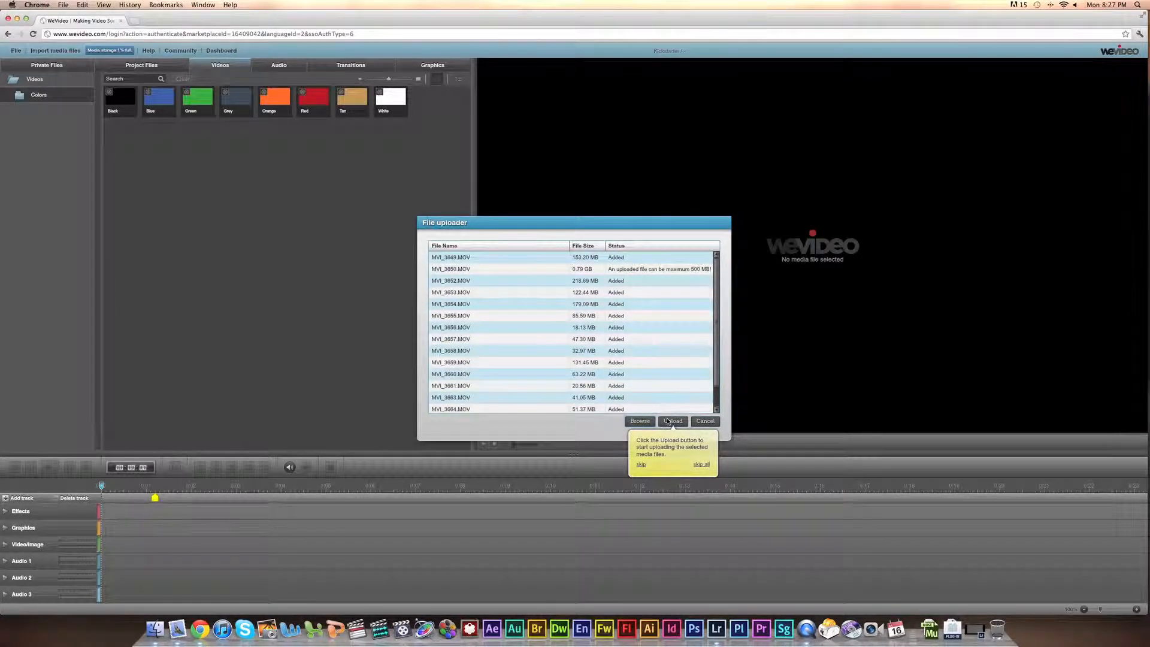
left_click(672, 420)
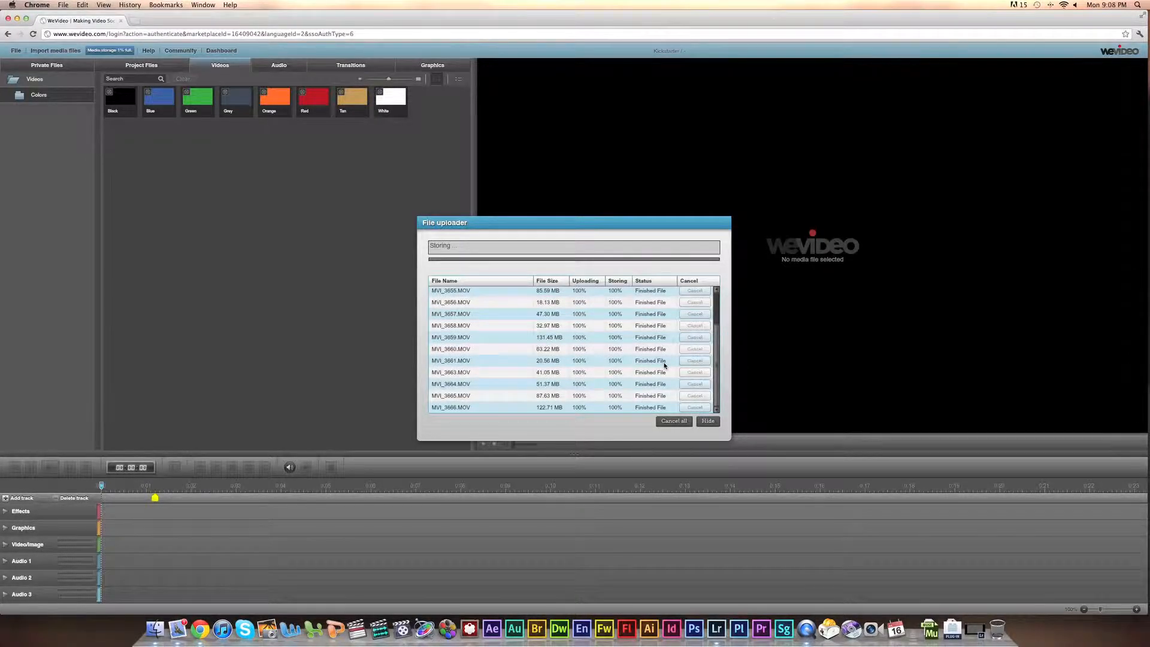
Hide the finished uploader and preview the wooden handle and pipe flange clip.
left_click(706, 420)
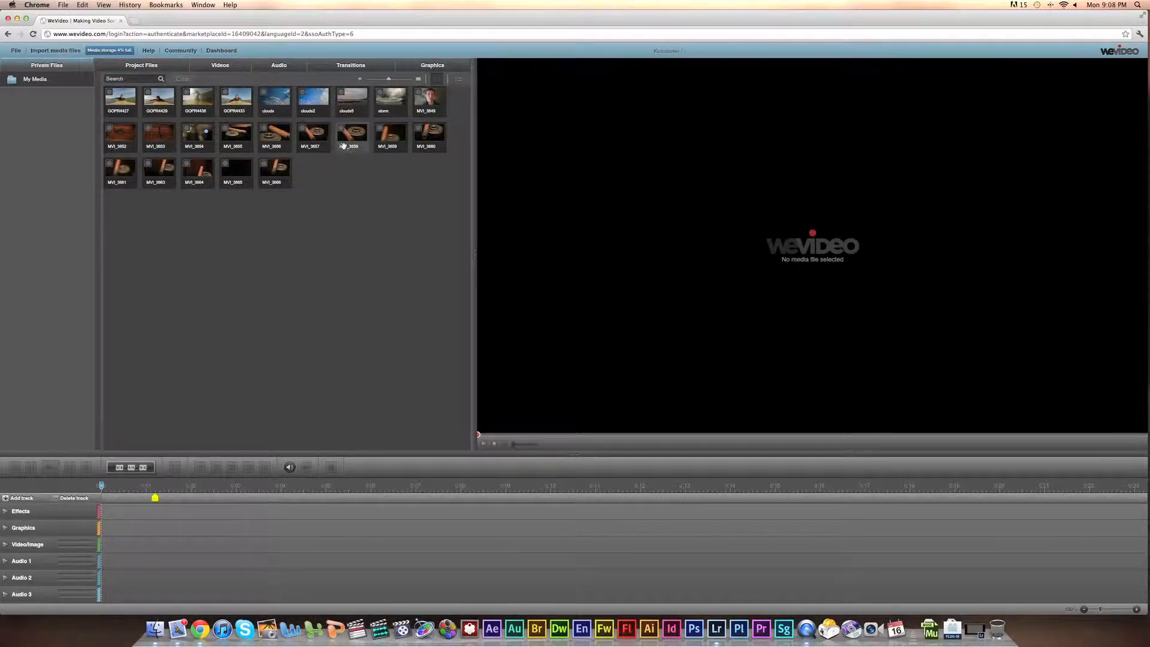
left_click(351, 136)
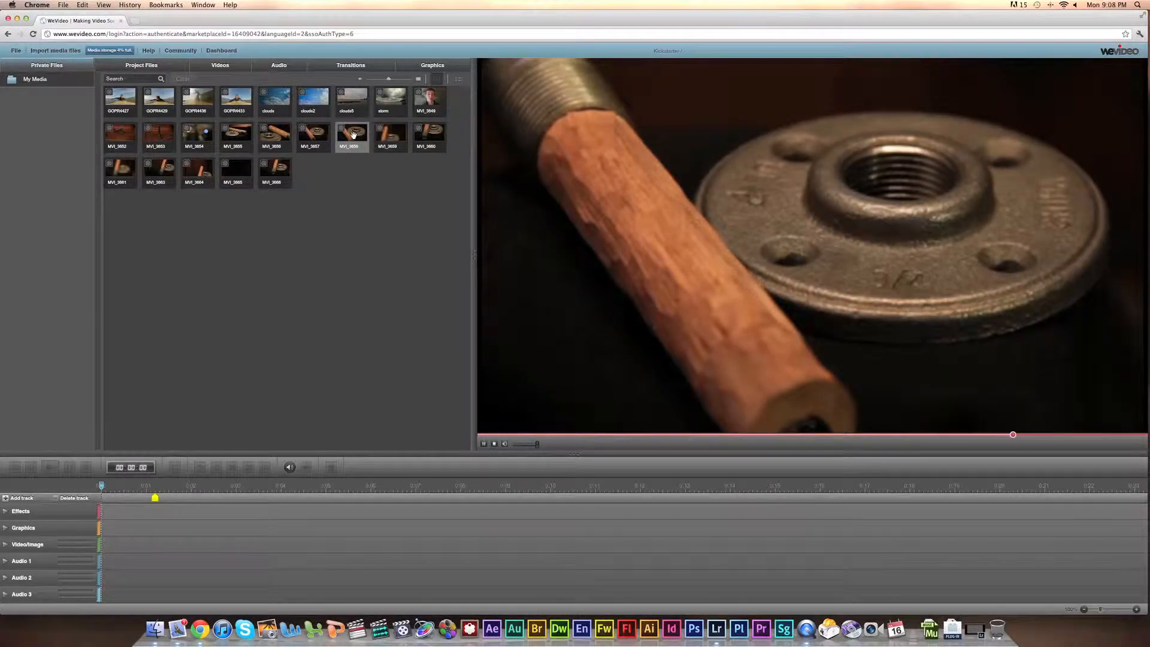
left_click(428, 99)
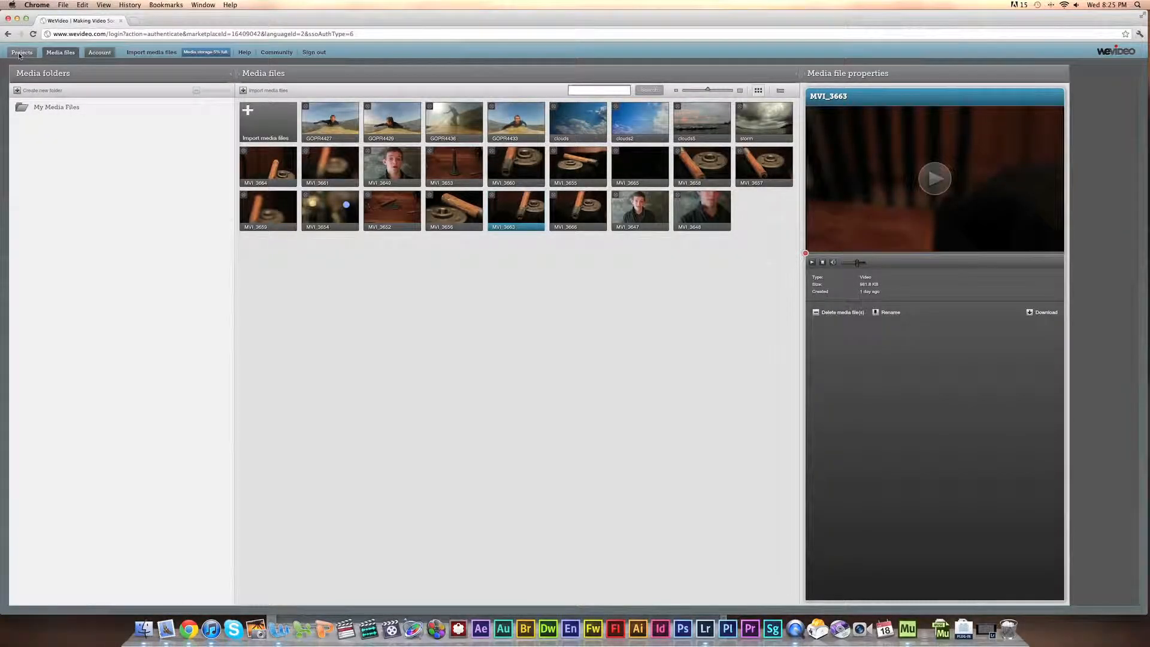
Preview the MVI_3649 clip and its details in Media files, then go back to the project.
left_click(21, 52)
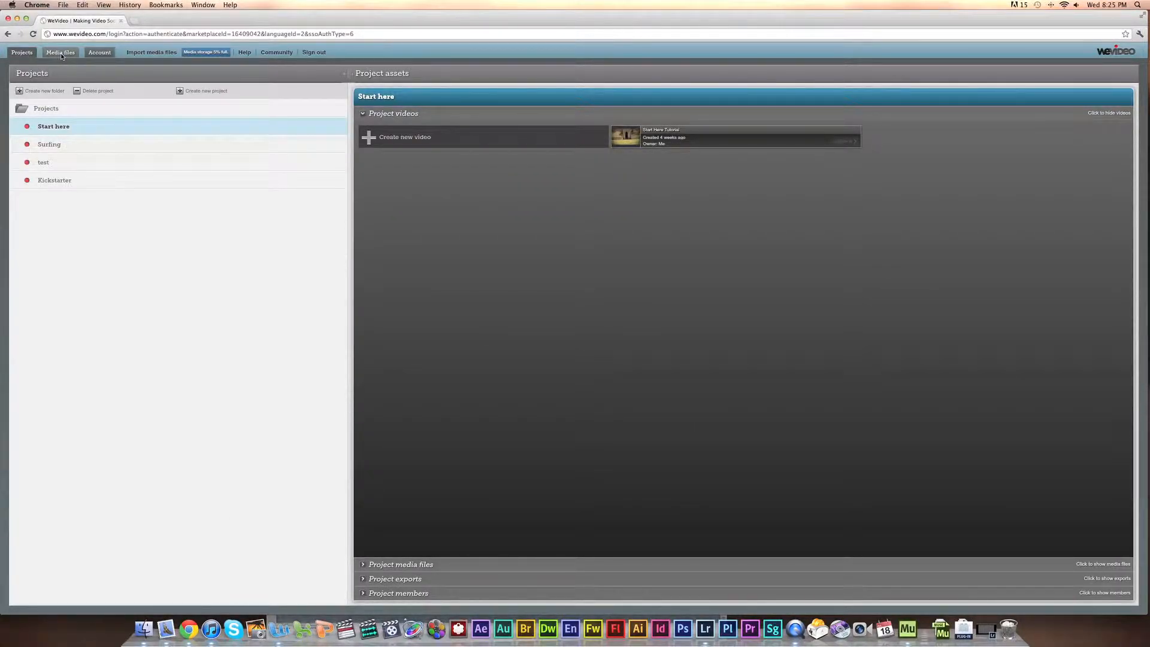
left_click(60, 53)
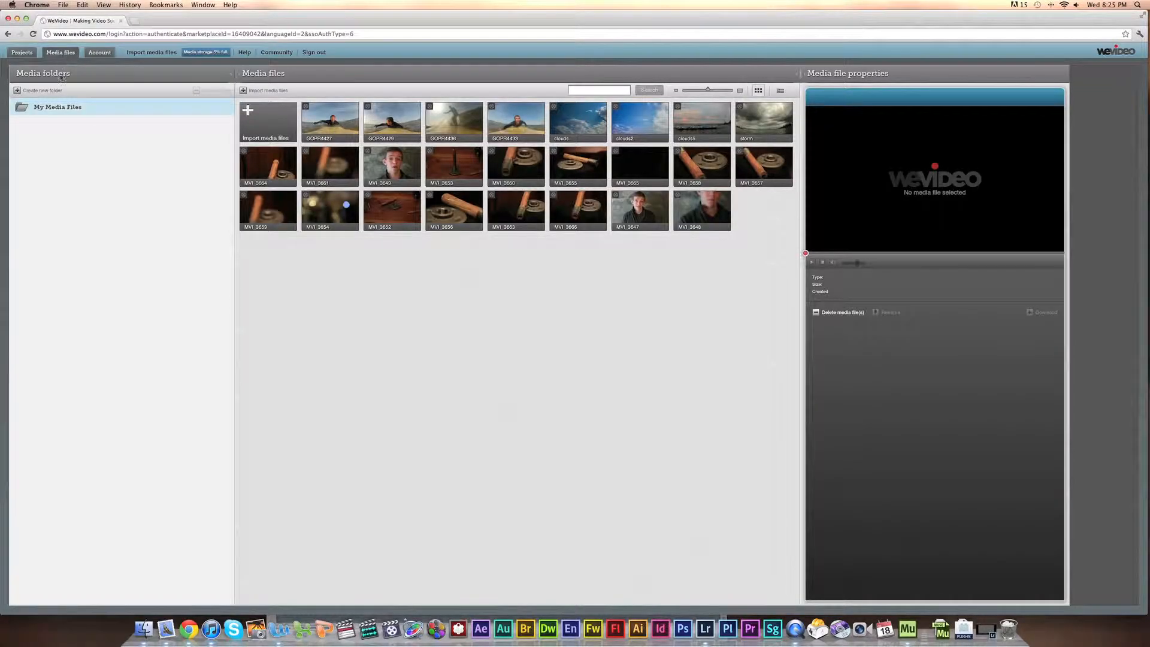
mouse_move(656, 183)
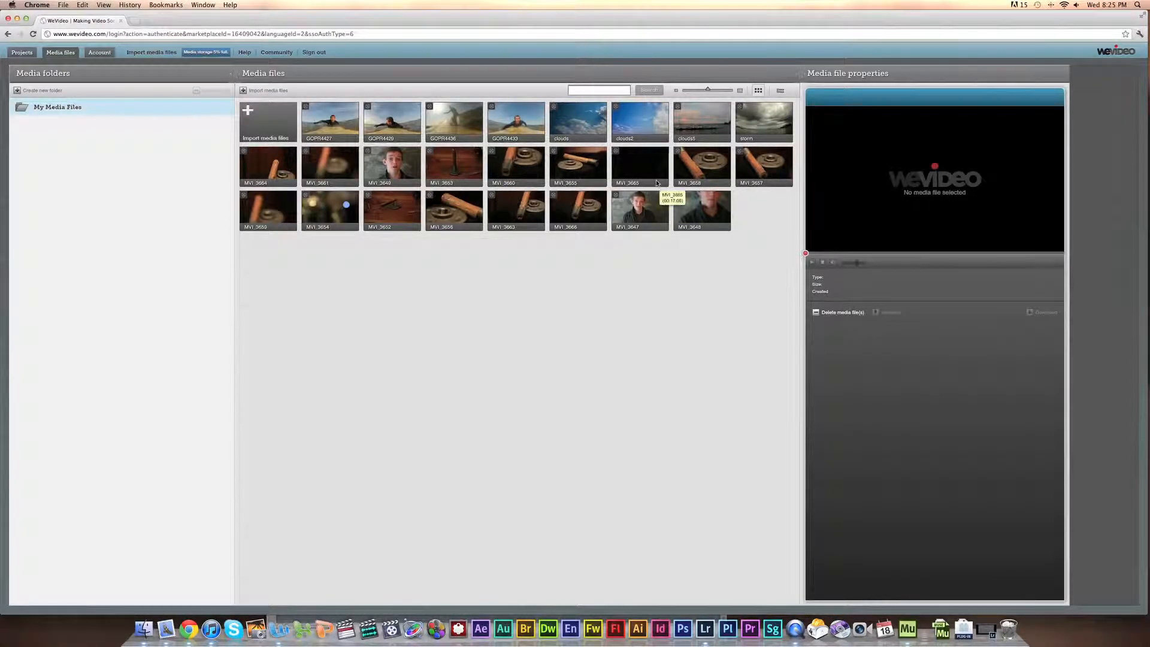
mouse_move(453, 166)
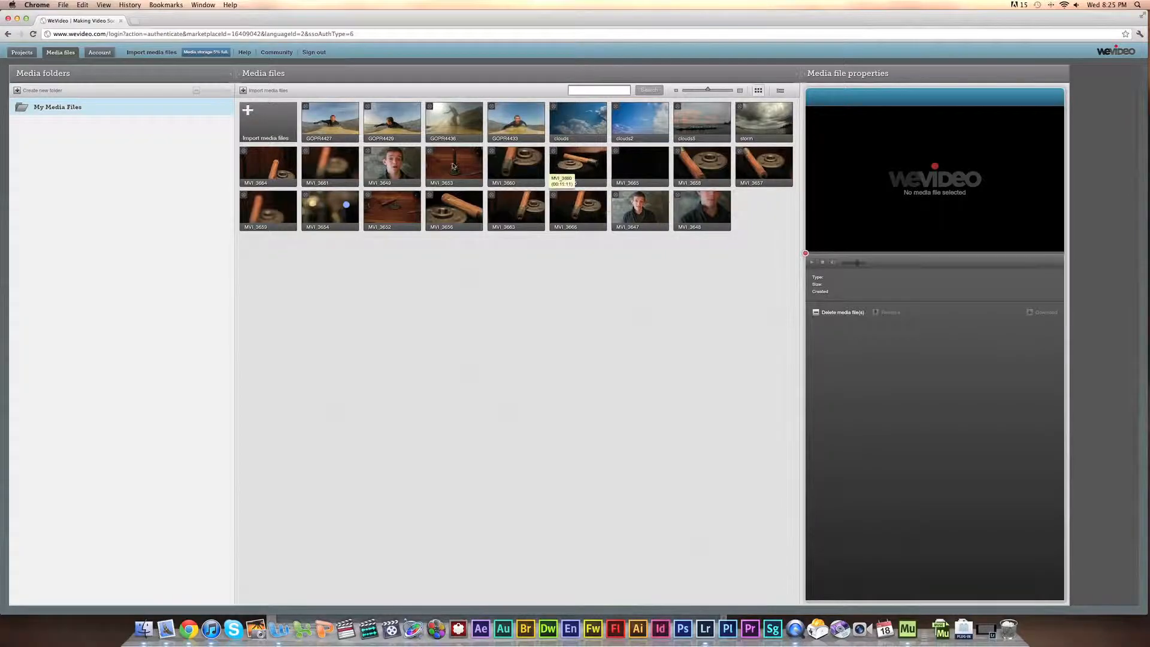
left_click(392, 166)
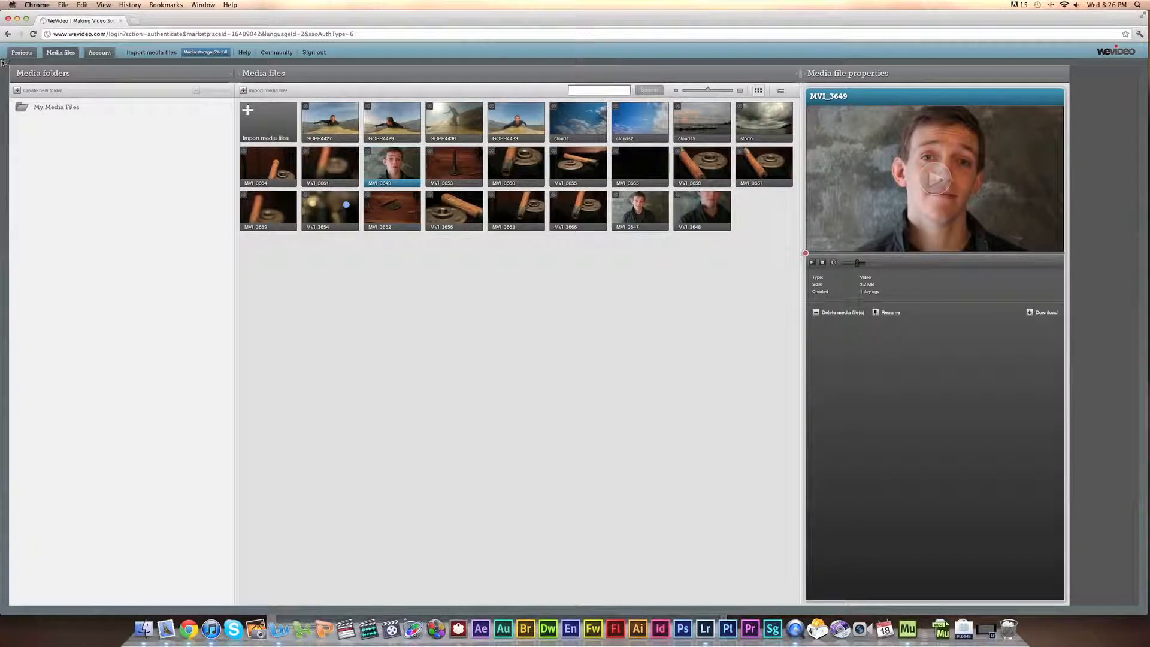
left_click(22, 52)
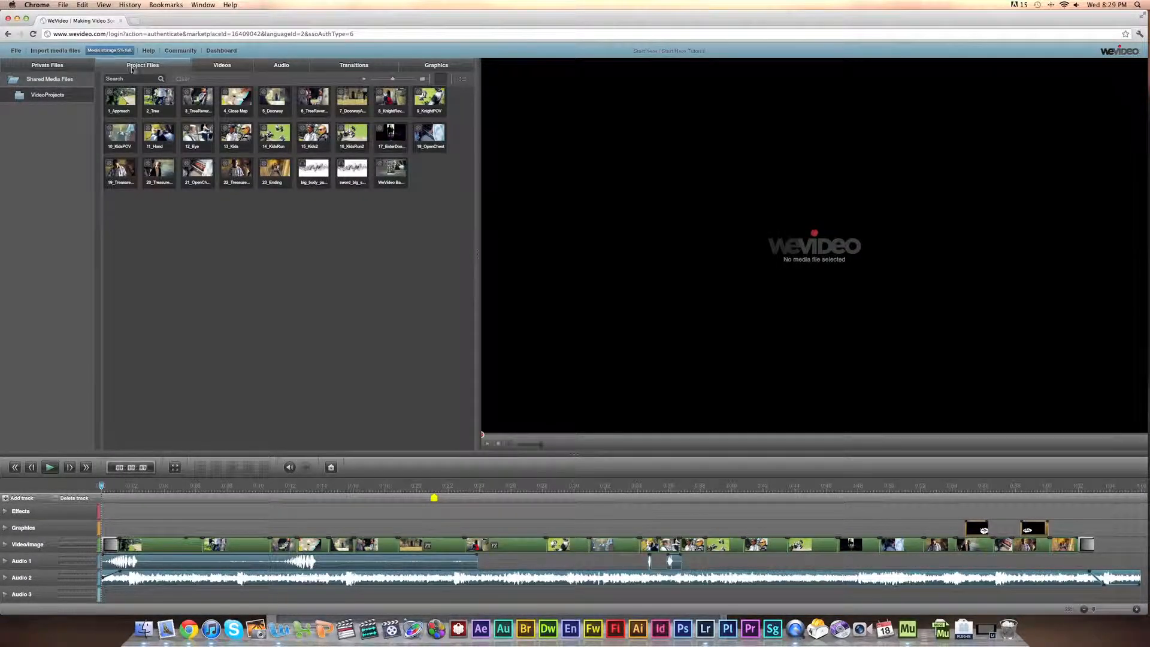
mouse_move(120, 101)
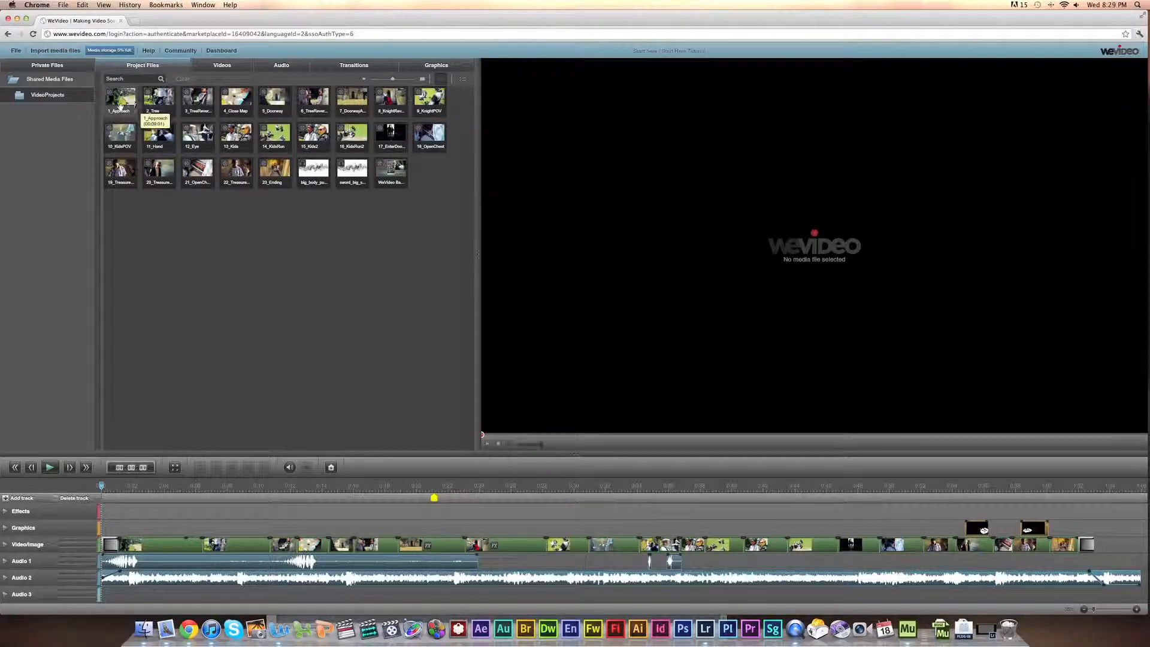
Preview a project clip and audio file, then show the stock solid colour clips.
left_click(119, 100)
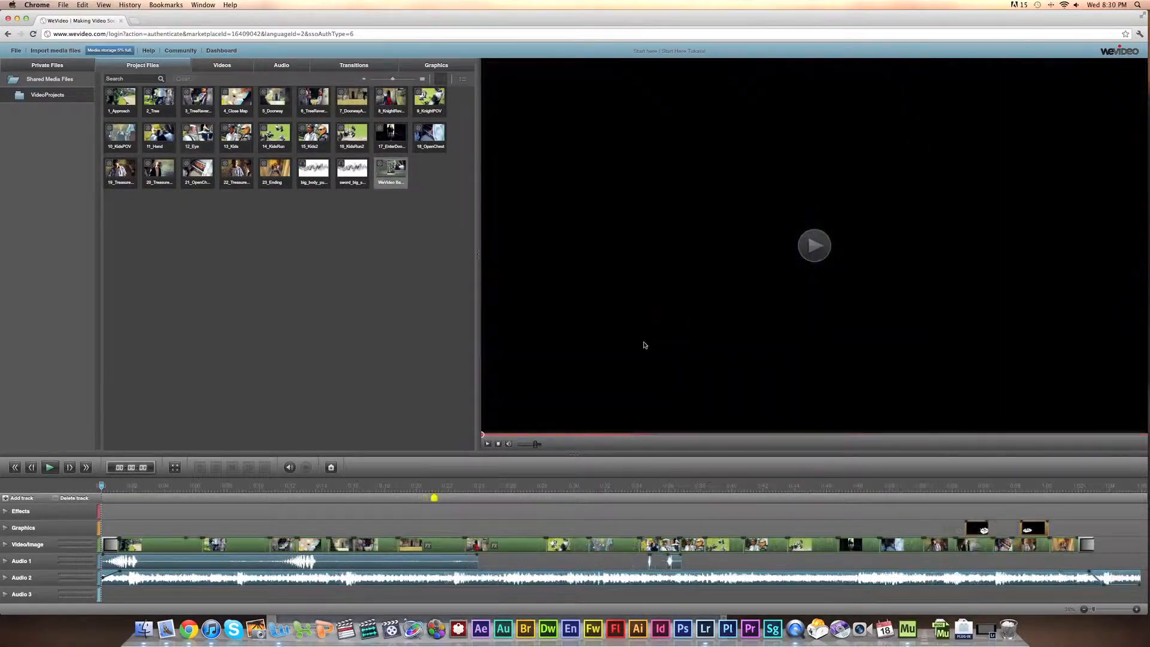
left_click(313, 170)
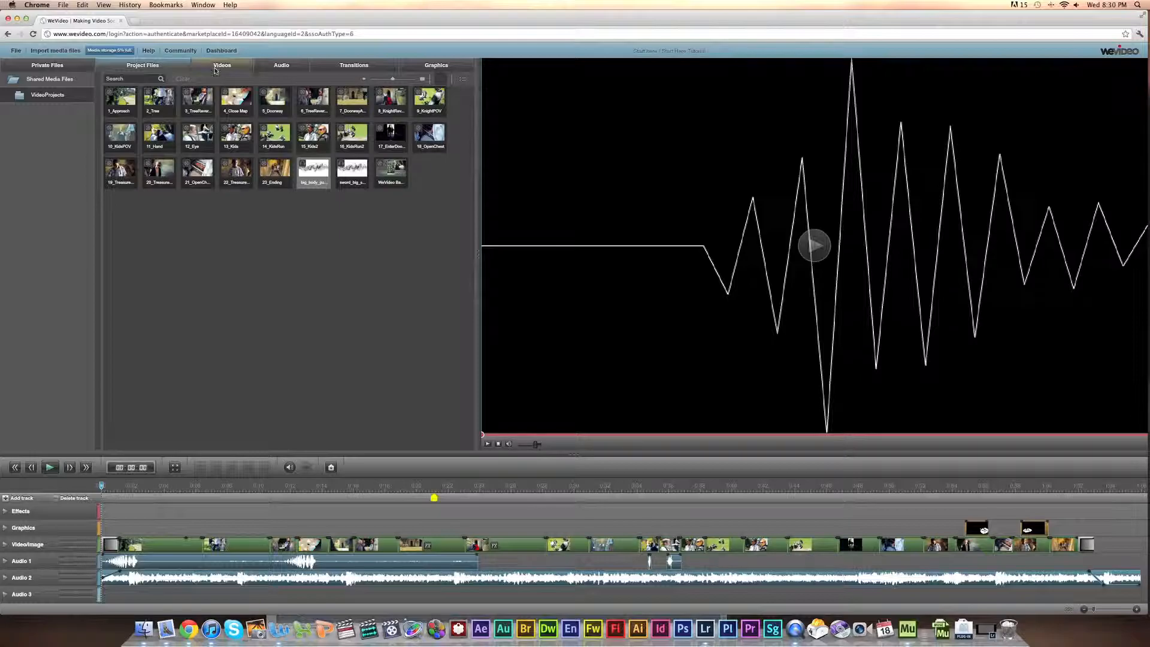
left_click(49, 78)
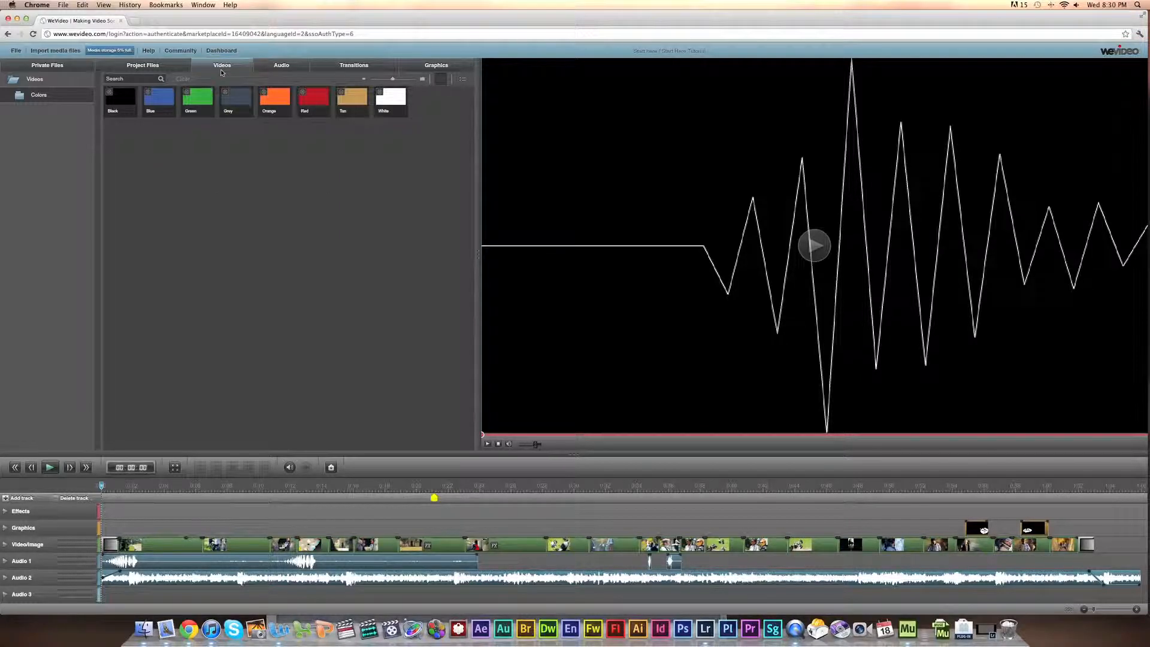
mouse_move(160, 99)
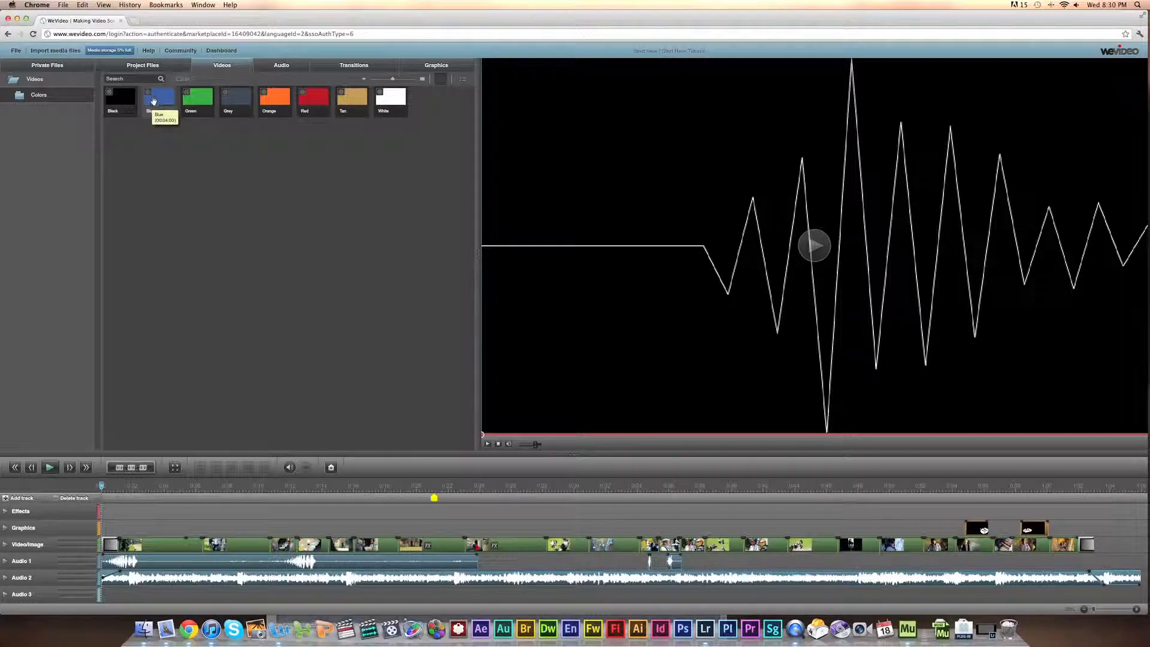
Preview the Trance music track and show the Events sound effects.
left_click(281, 65)
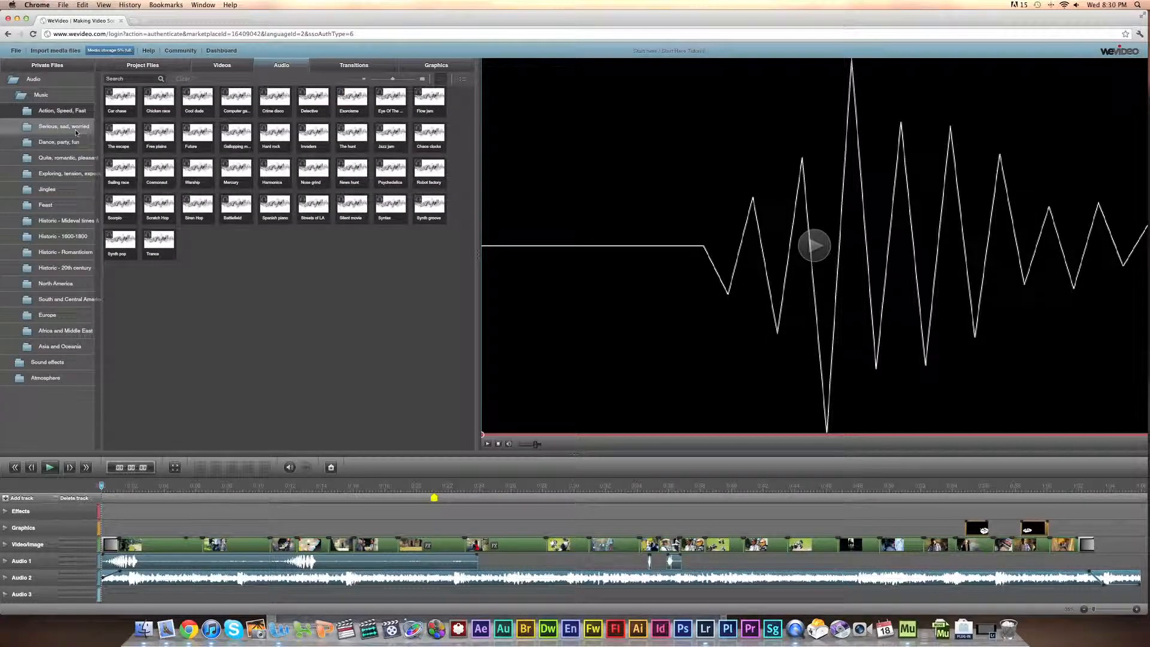
mouse_move(72, 205)
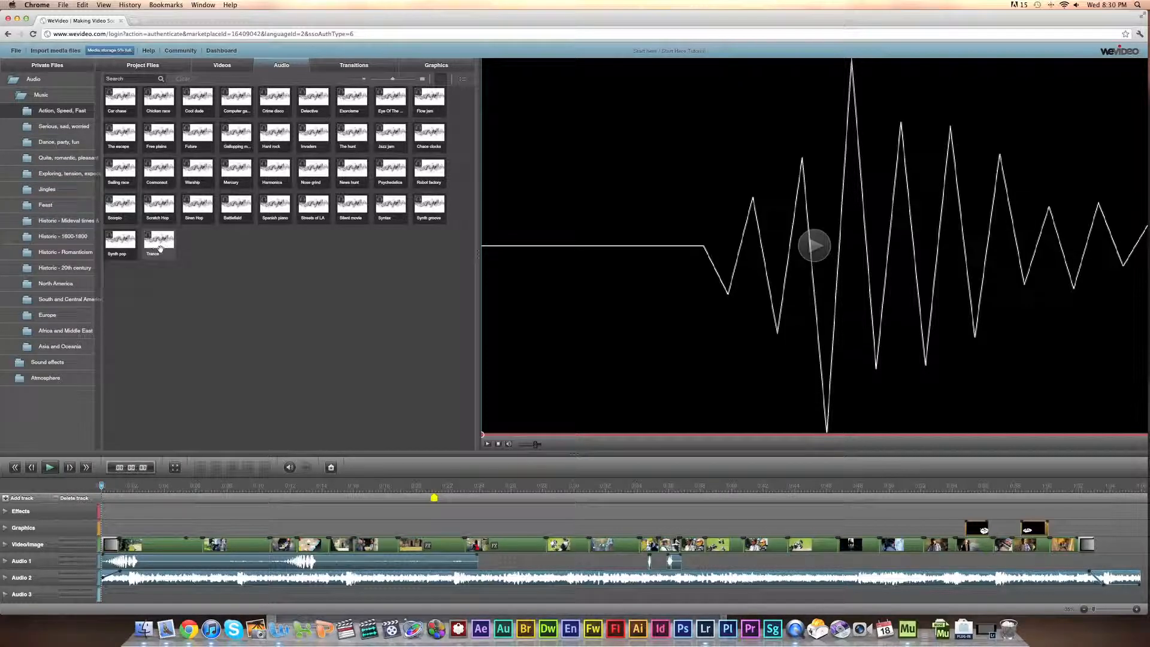
left_click(153, 242)
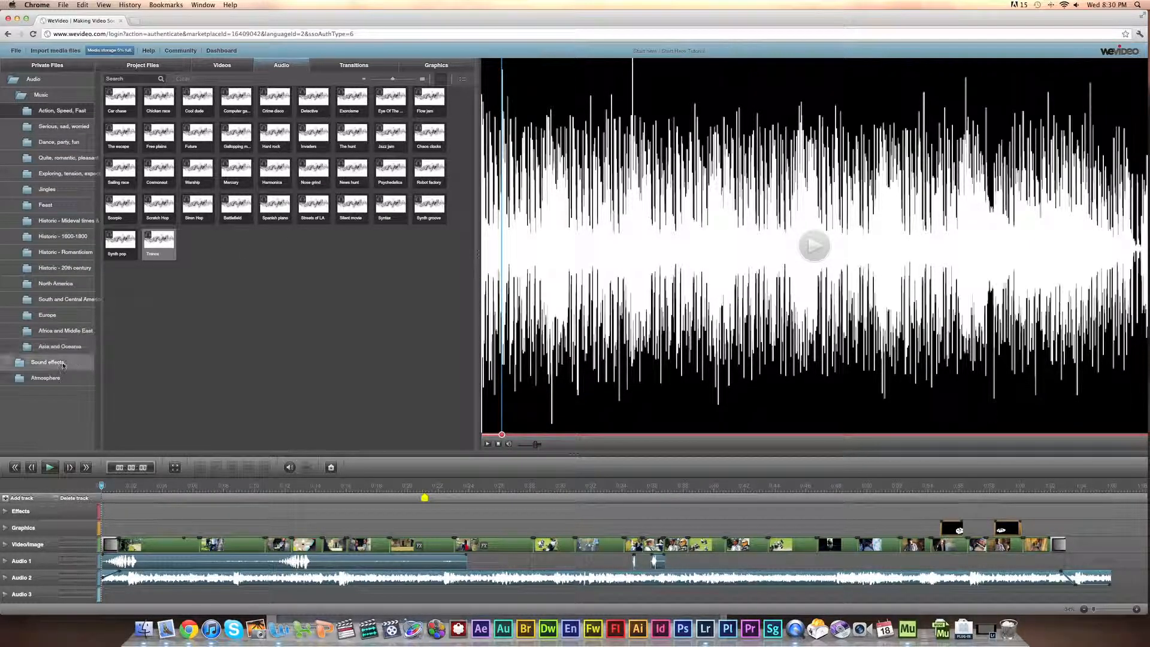
left_click(48, 362)
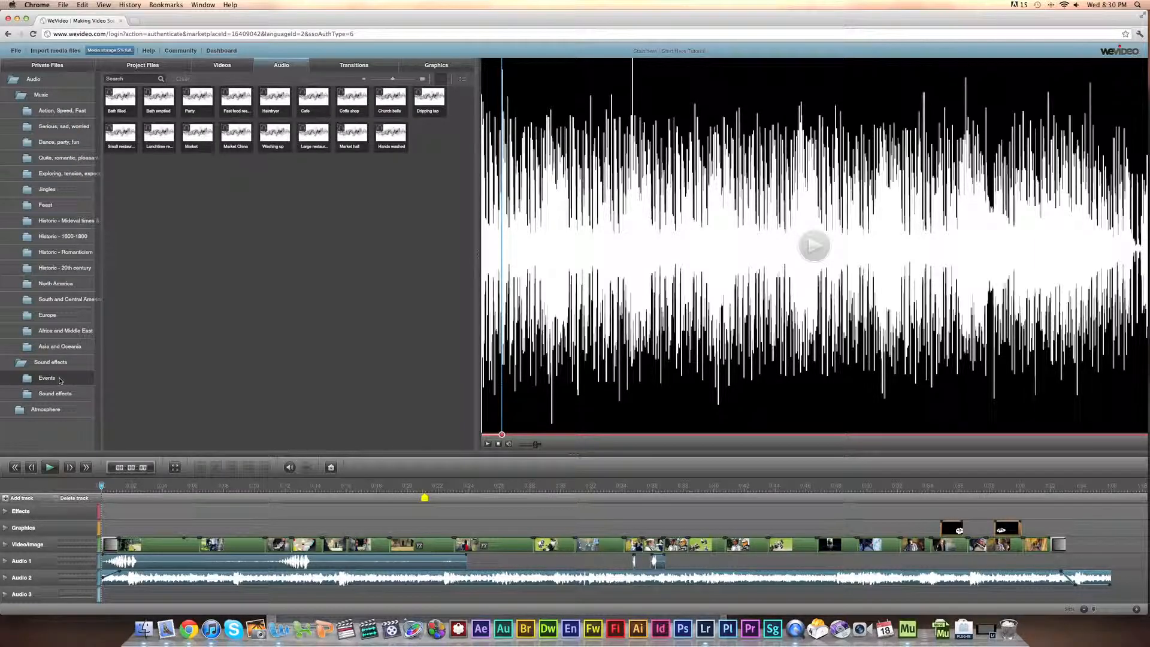
left_click(353, 65)
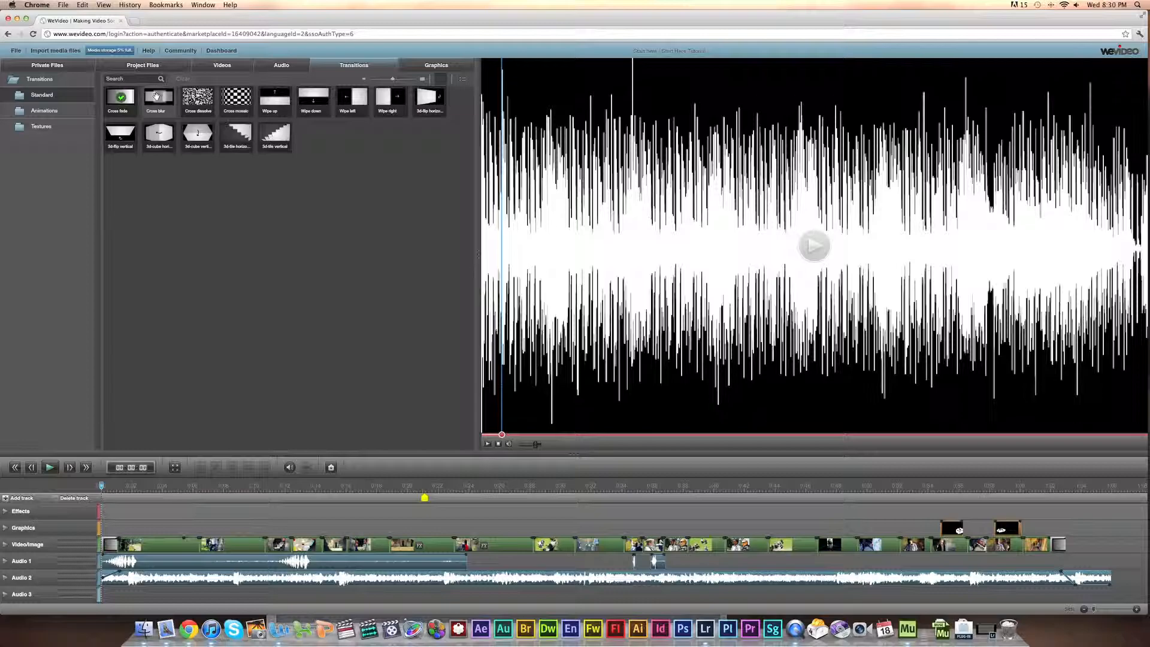
mouse_move(157, 99)
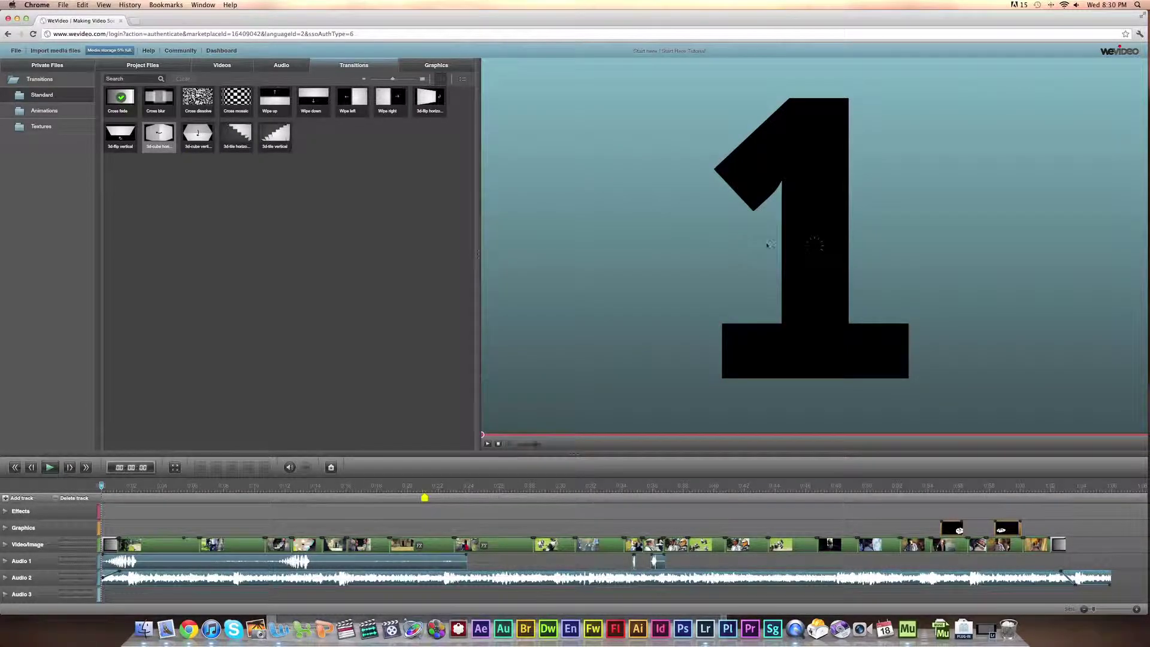
Preview another 3D transition and show the text title graphics.
left_click(50, 467)
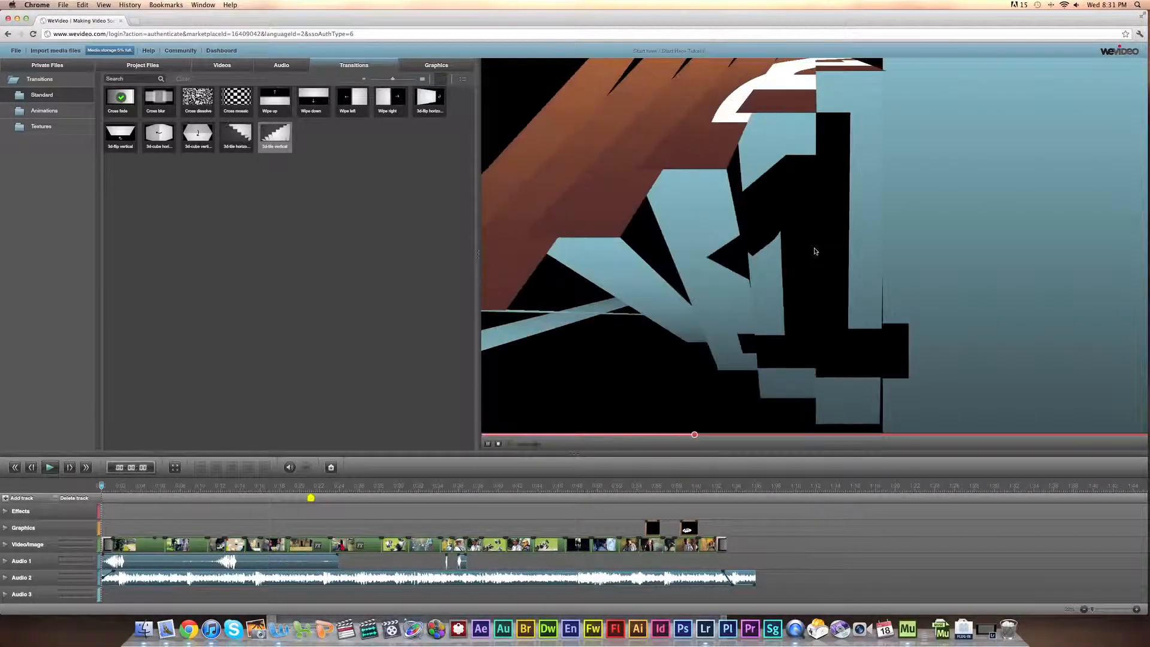
left_click(435, 65)
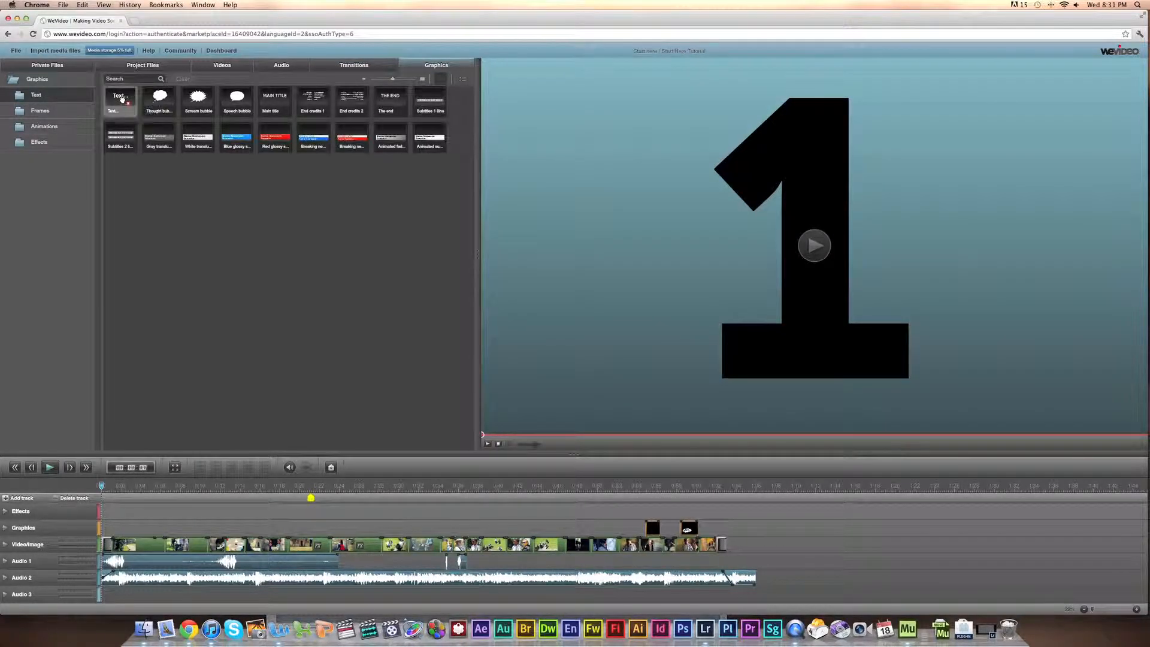
Preview the thought bubble, end credits and name-and-occupation lower third titles.
left_click(120, 101)
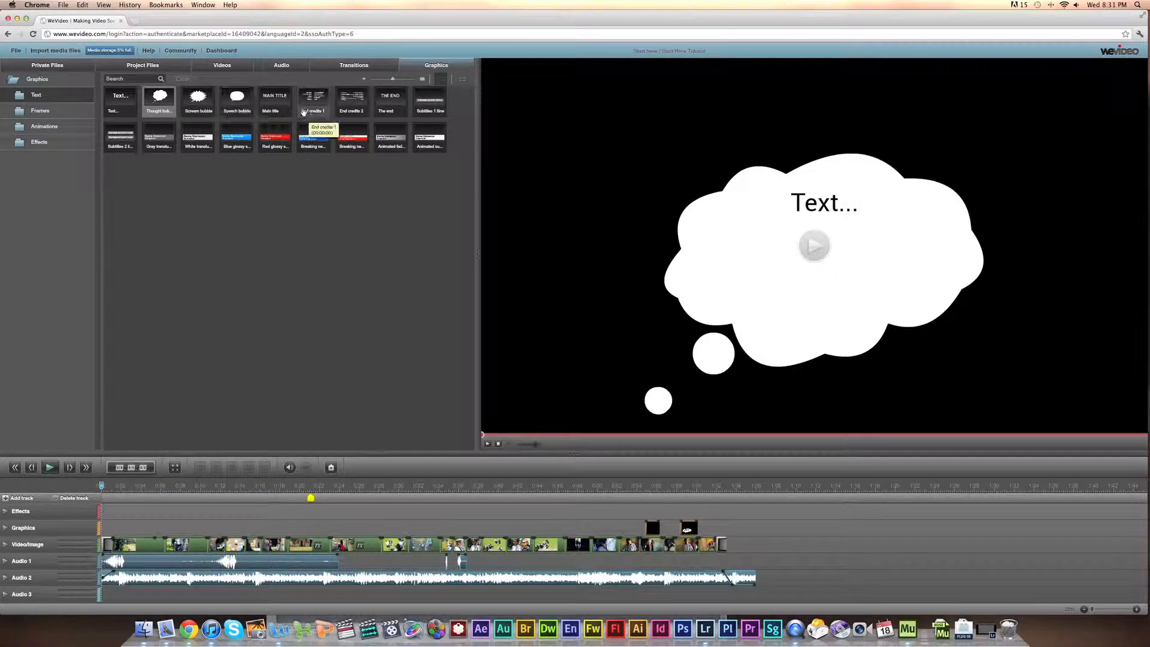
left_click(351, 101)
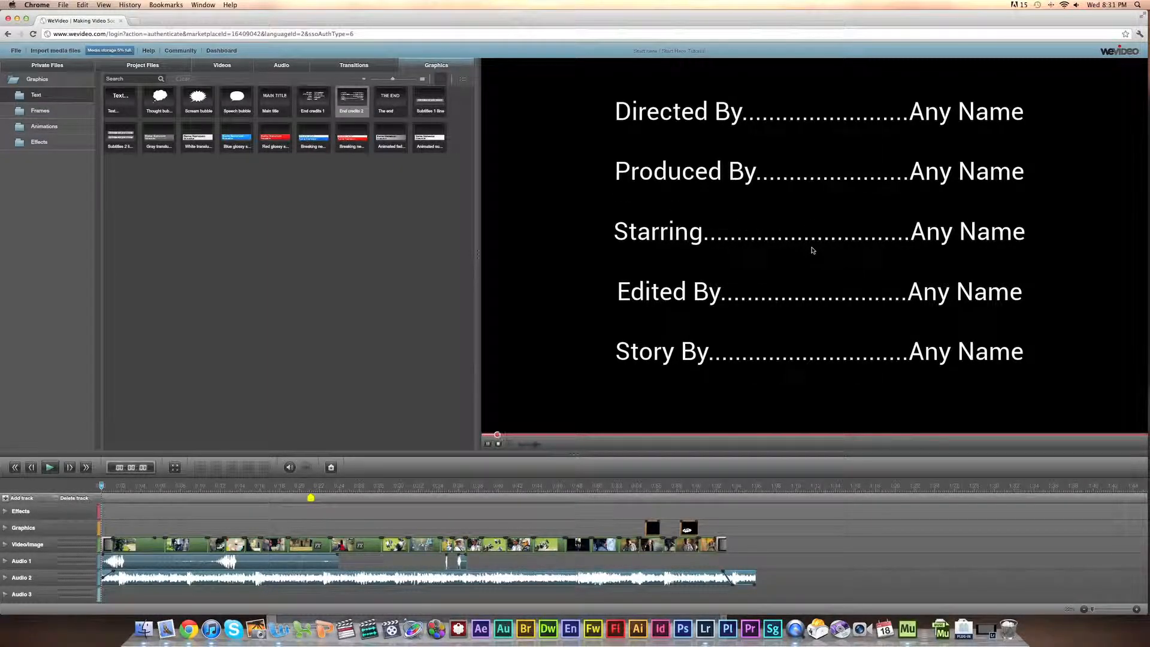
left_click(313, 136)
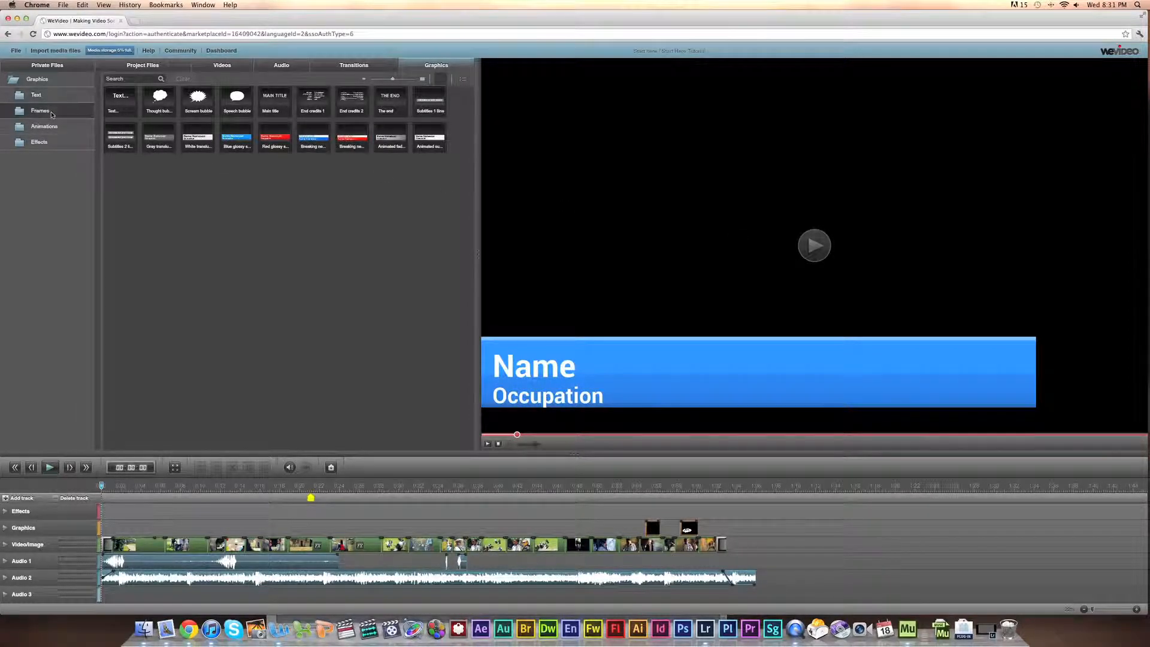
Preview the Viewfinder frame, then browse the animations and graphic effects.
left_click(40, 111)
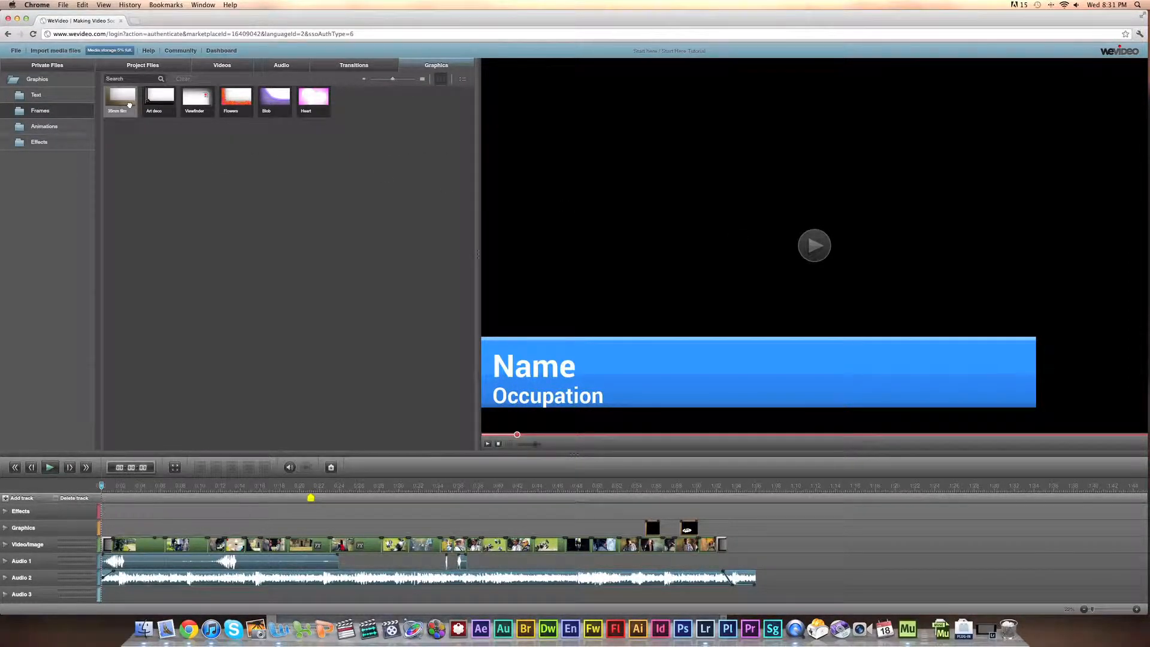
left_click(196, 98)
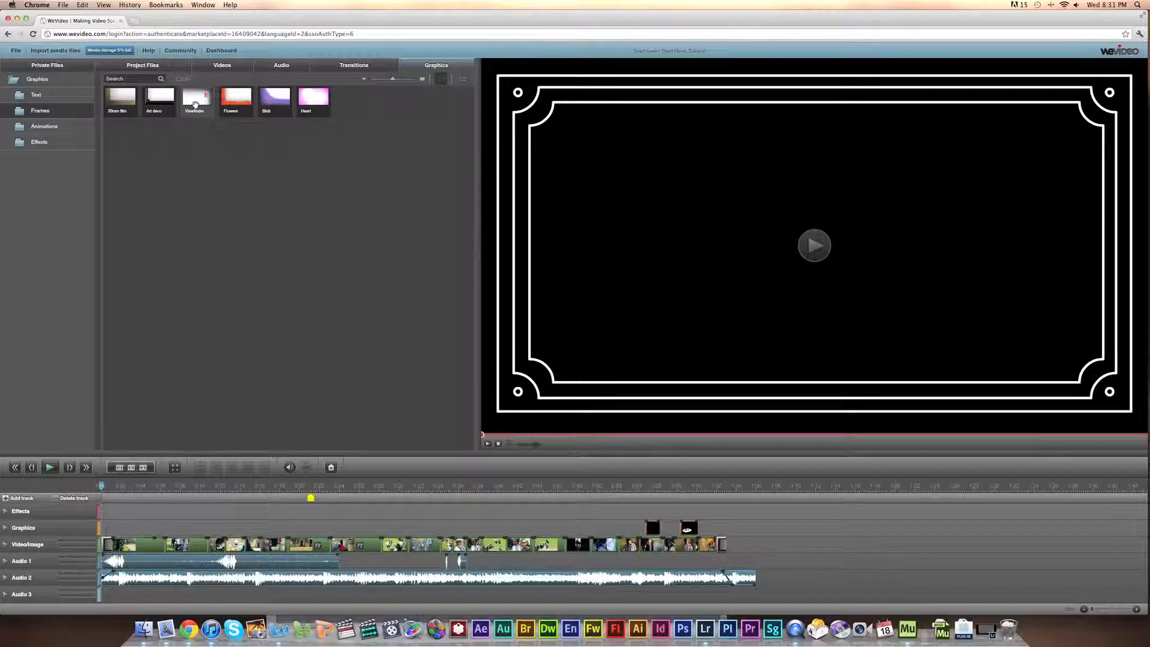
left_click(44, 126)
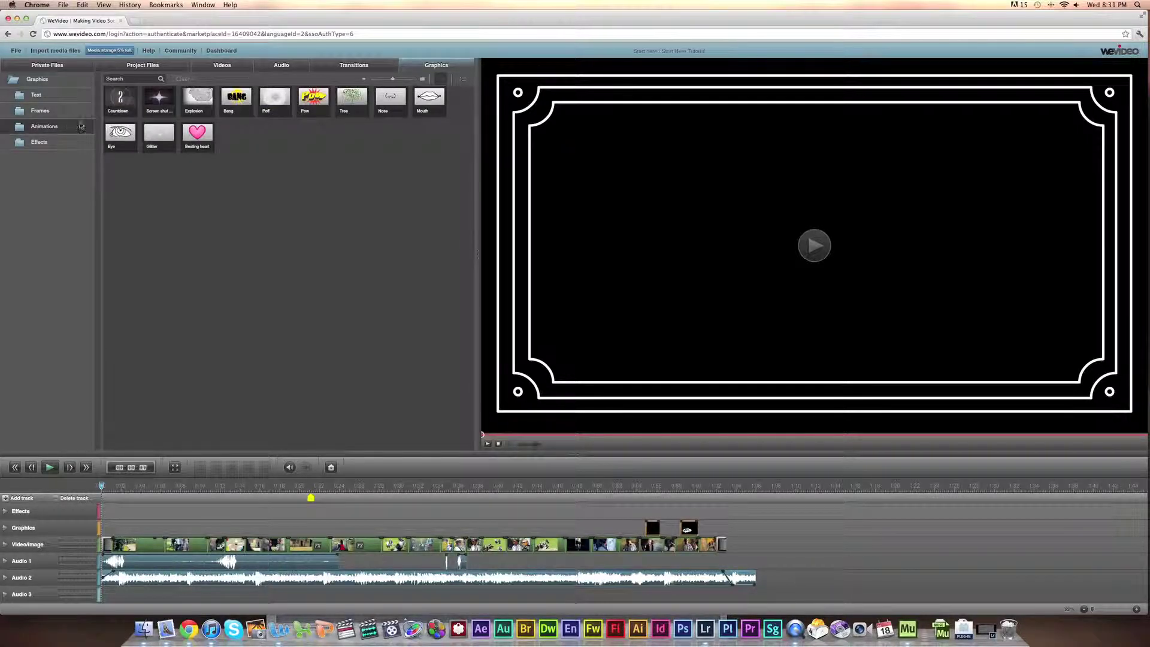
left_click(39, 141)
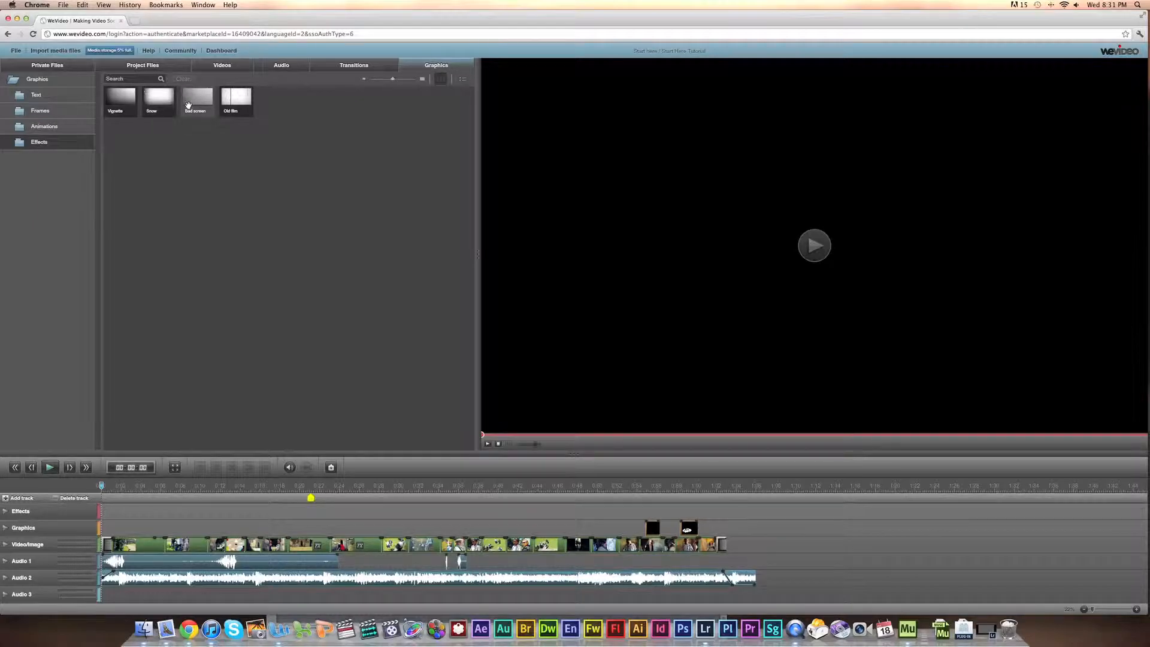
left_click(151, 101)
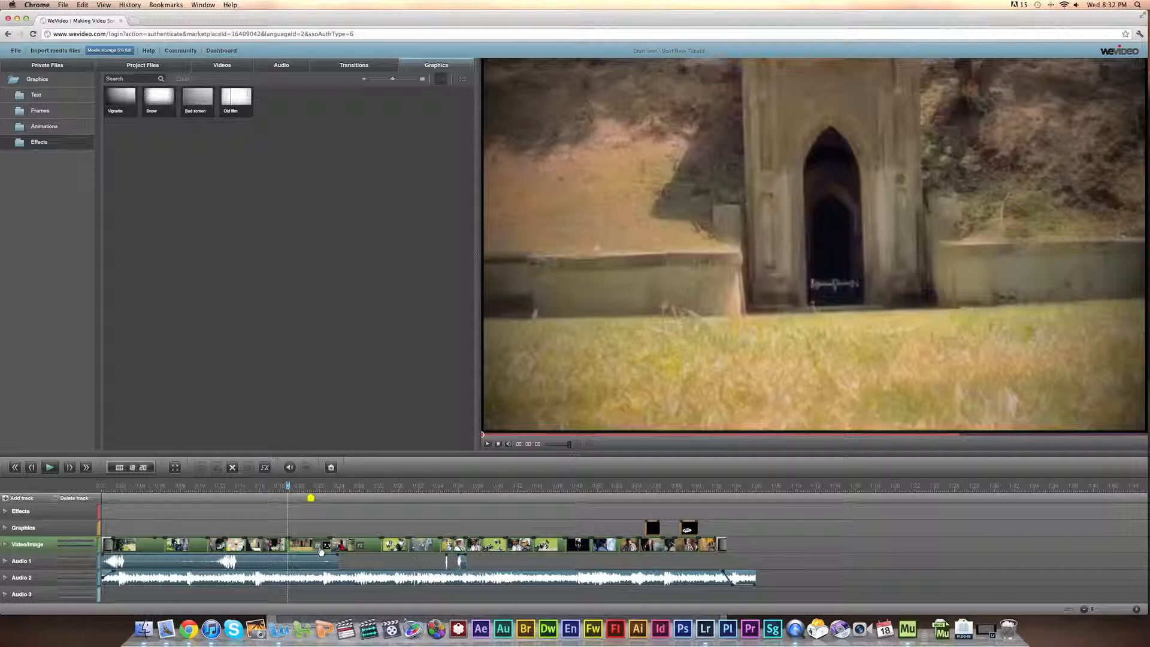
Colour-correct the doorway approach clip to brightness -17 and hue -14.
double_click(319, 544)
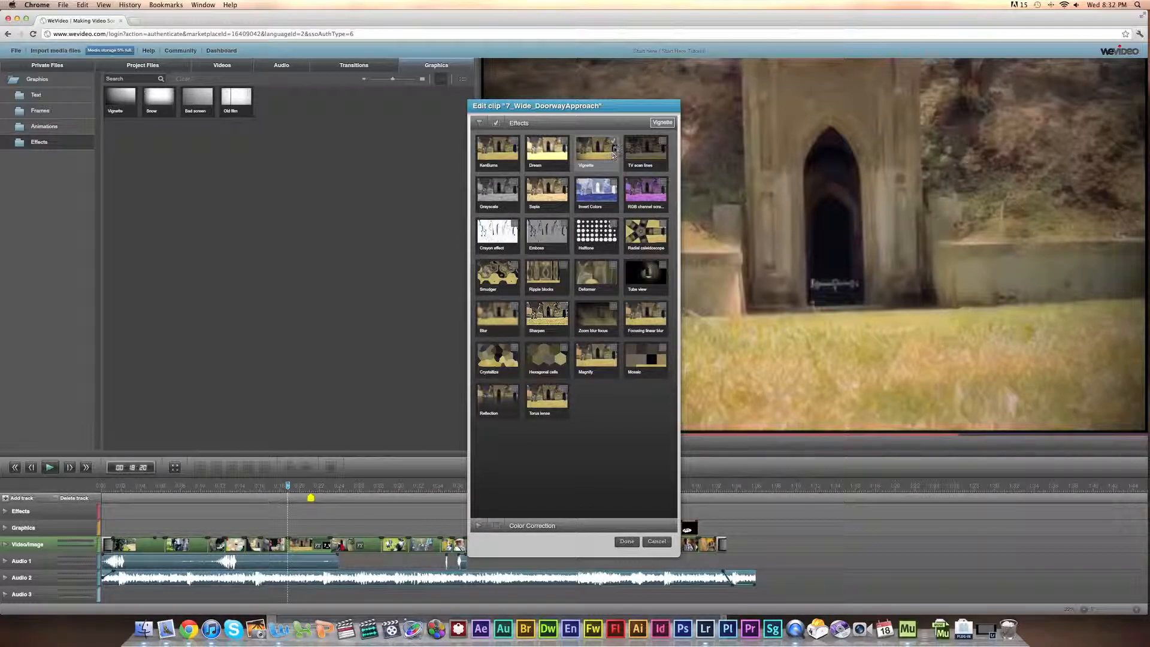
mouse_move(595, 172)
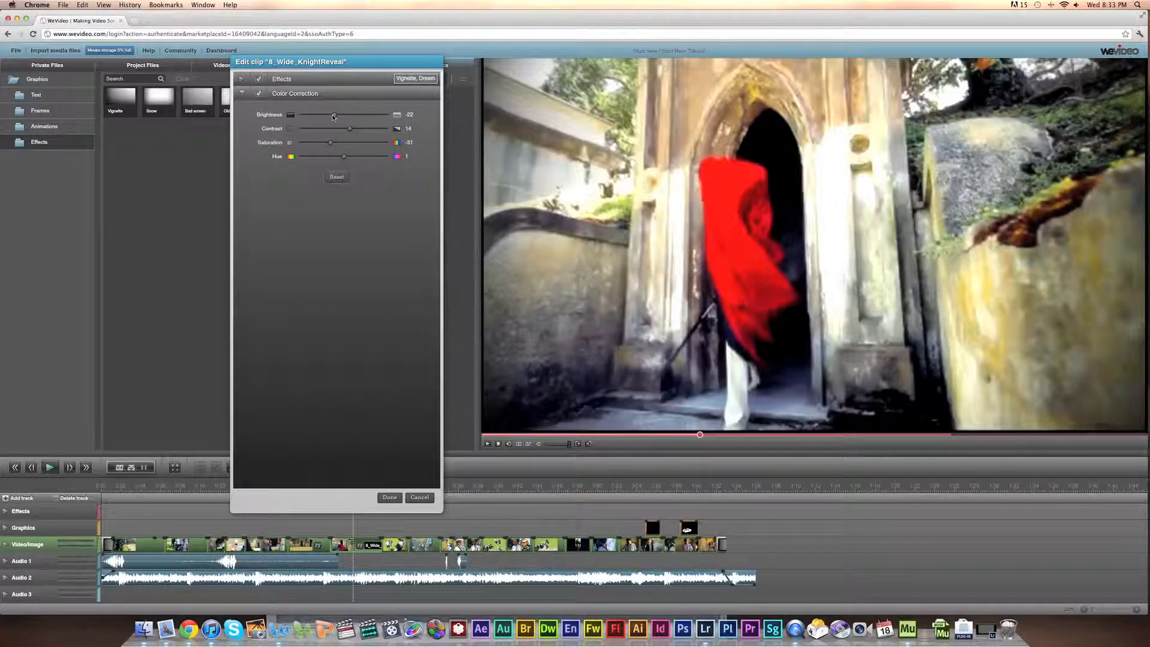
left_click_drag(311, 114, 364, 114)
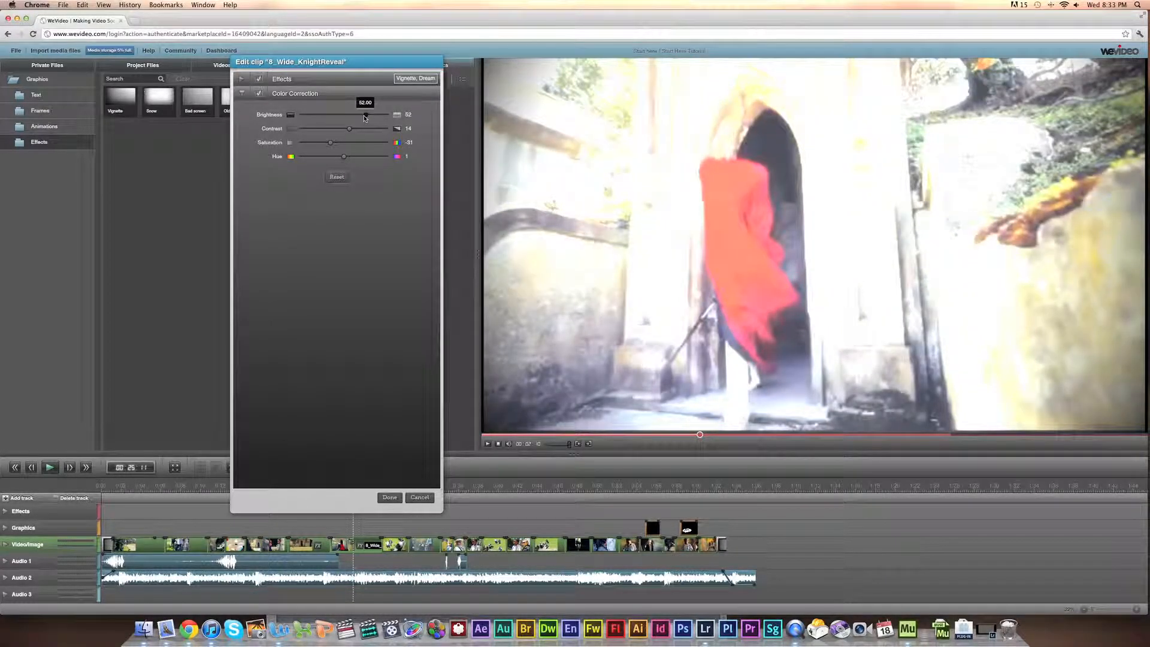
left_click_drag(363, 114, 337, 115)
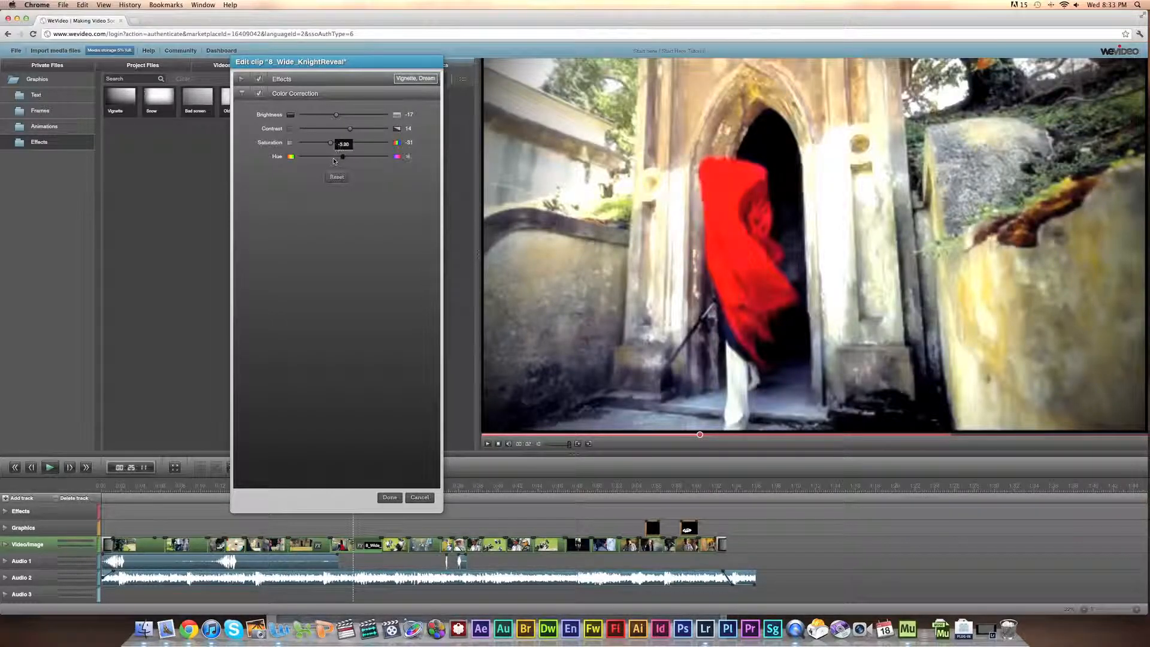
left_click_drag(330, 143, 306, 143)
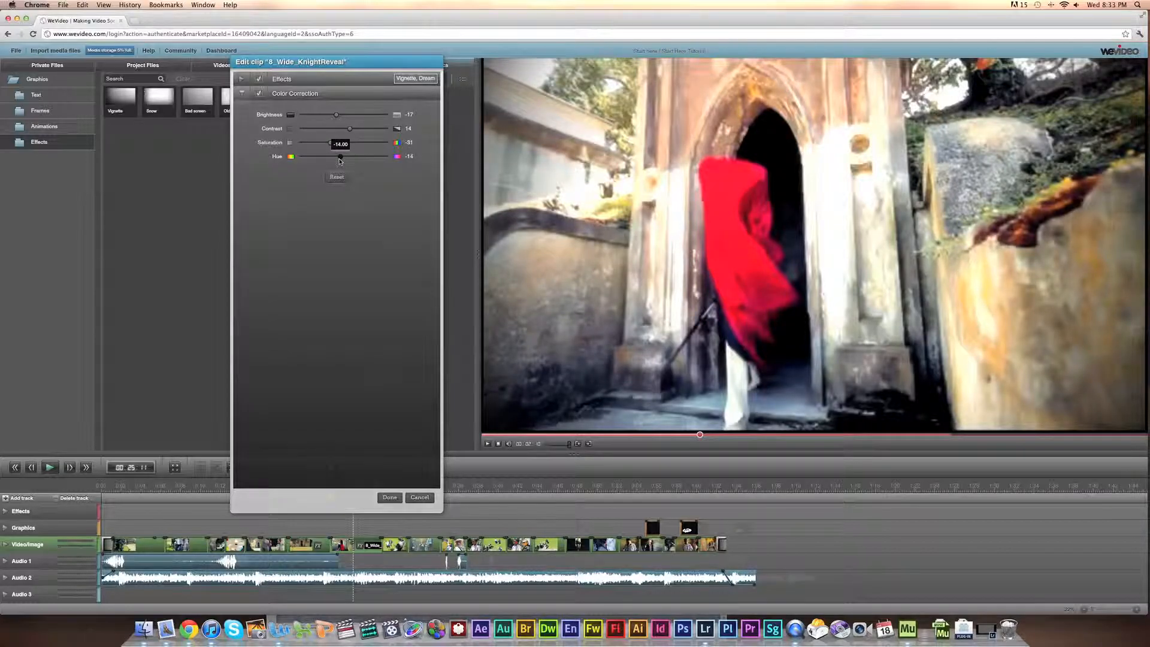
left_click(389, 497)
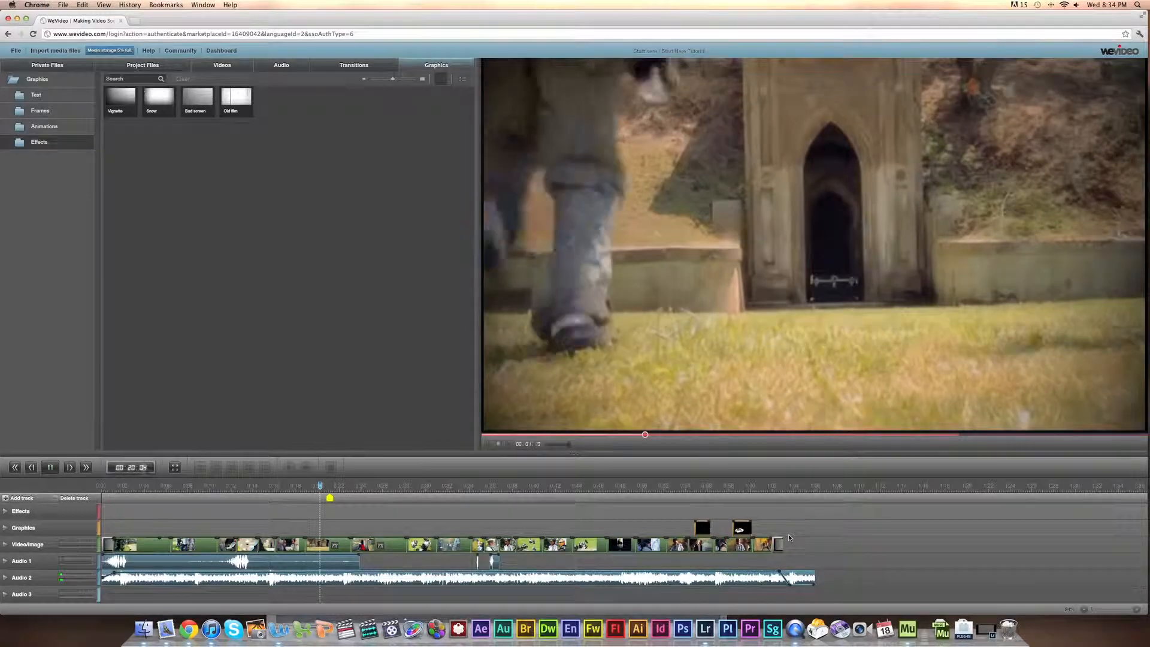
Move toward the end of the project to place the End credits title.
left_click(49, 467)
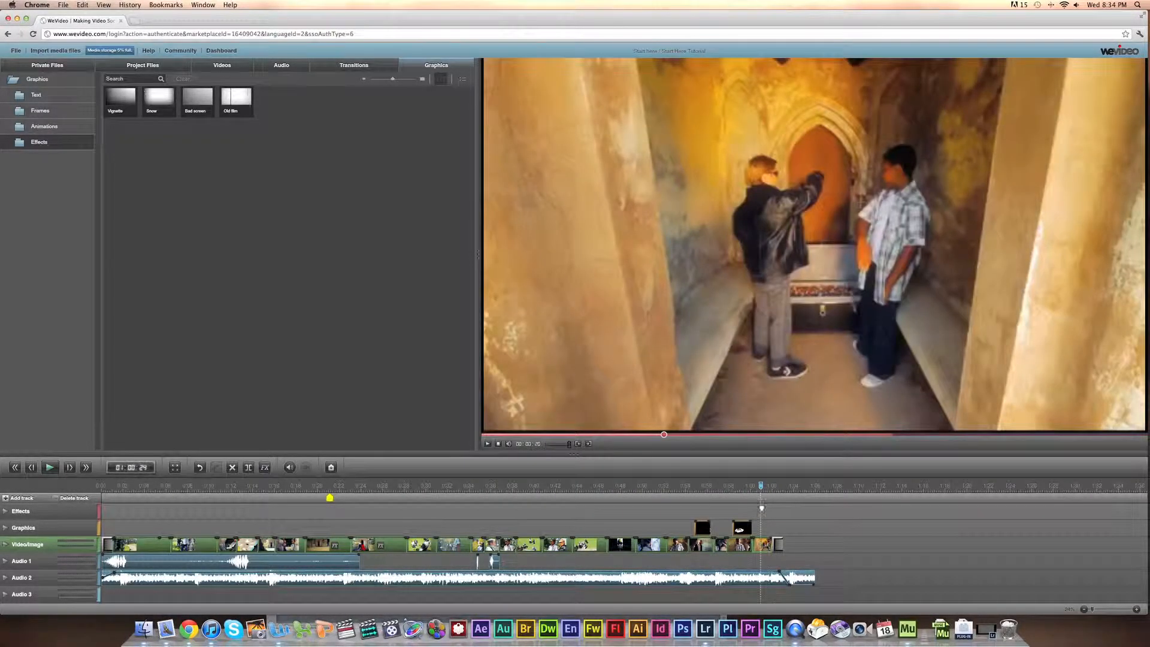
left_click(49, 467)
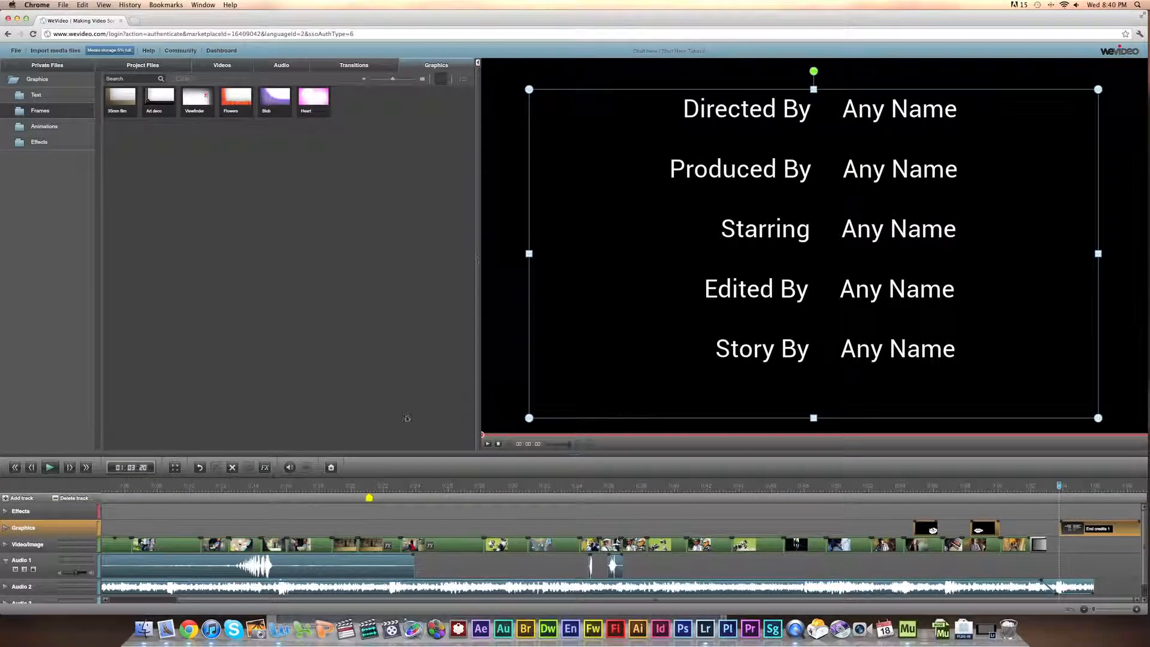
Restyle the word 'Edited' in the end credits to Electrolize font in cyan.
double_click(737, 288)
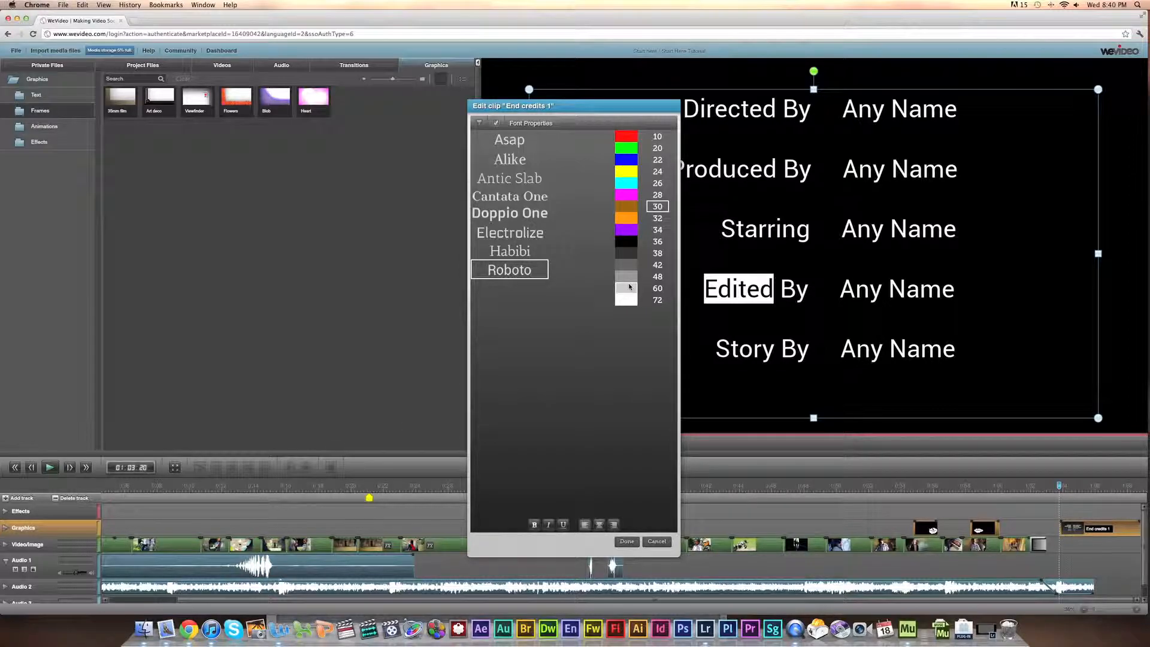
mouse_move(590, 254)
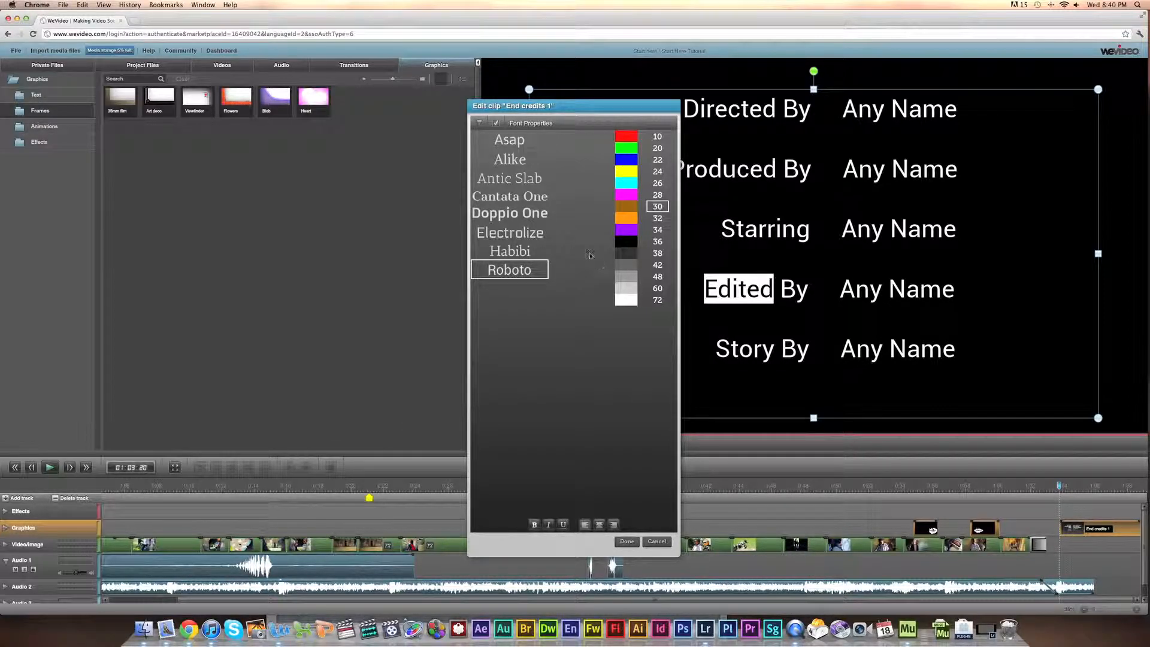
left_click(509, 232)
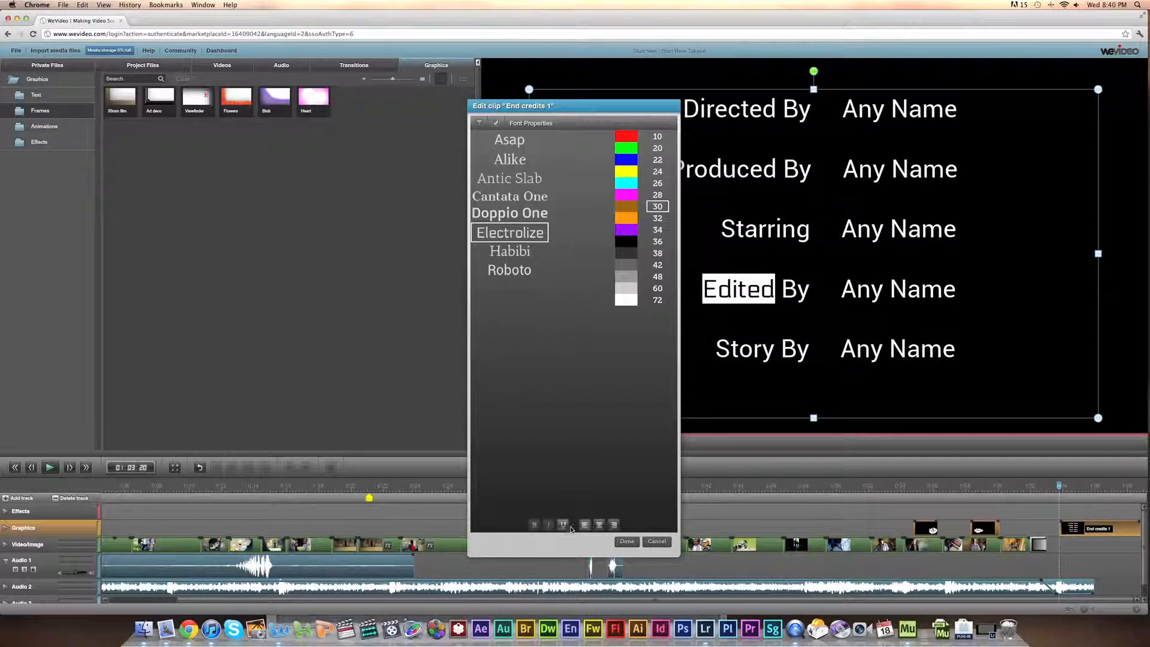
left_click(509, 177)
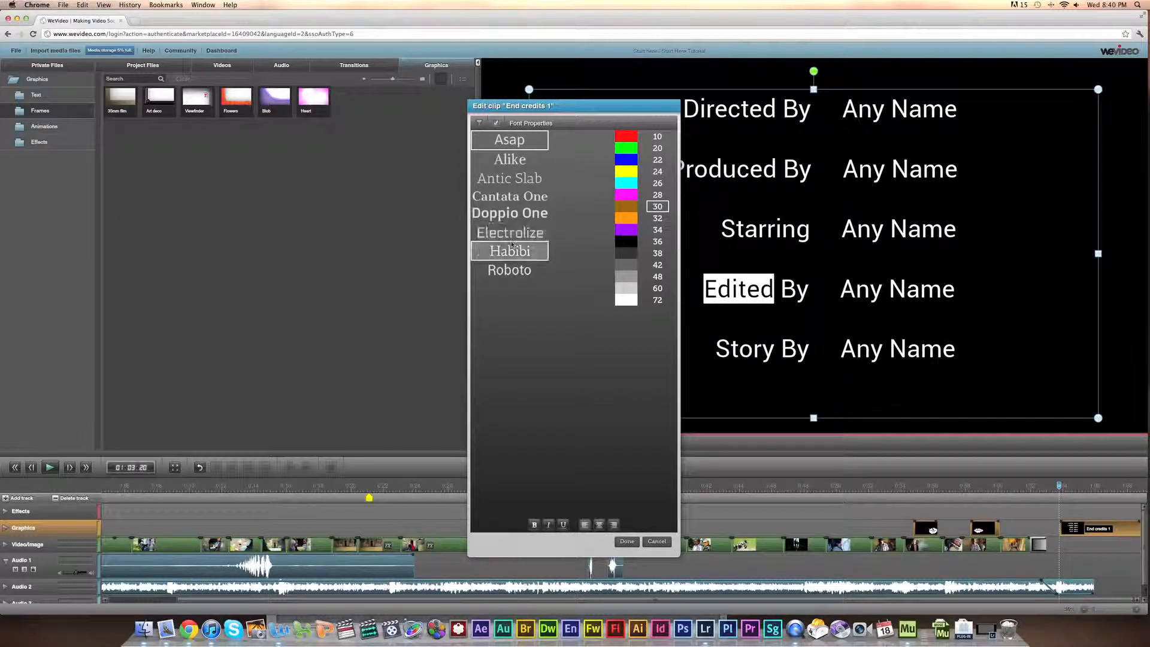
left_click(509, 233)
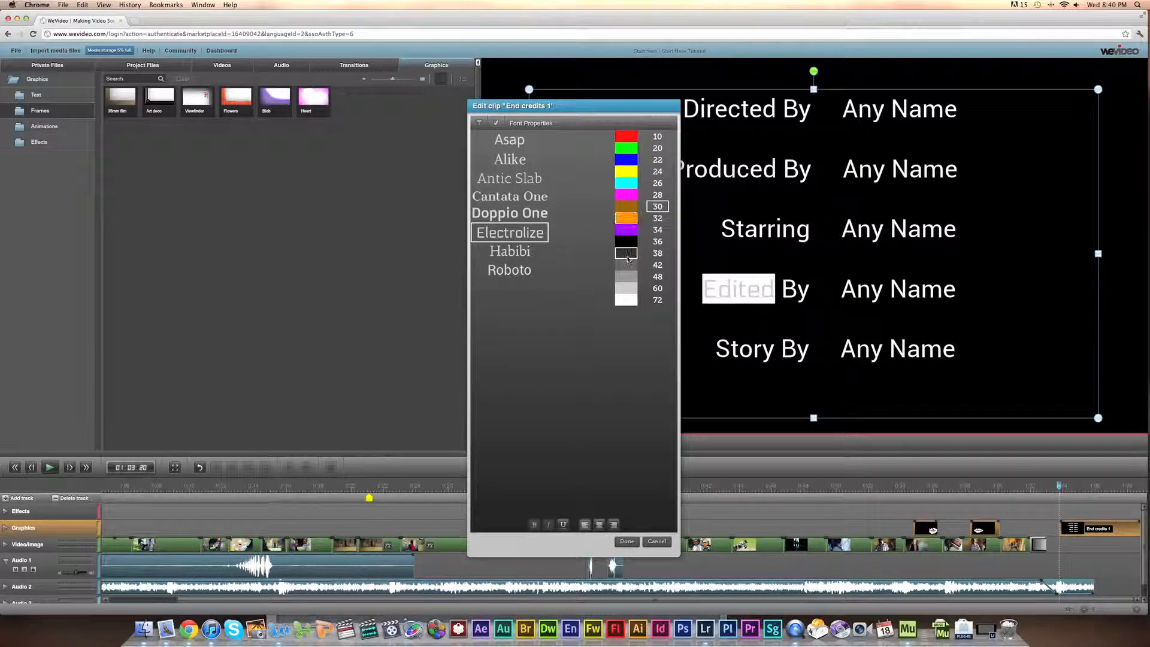
left_click(657, 288)
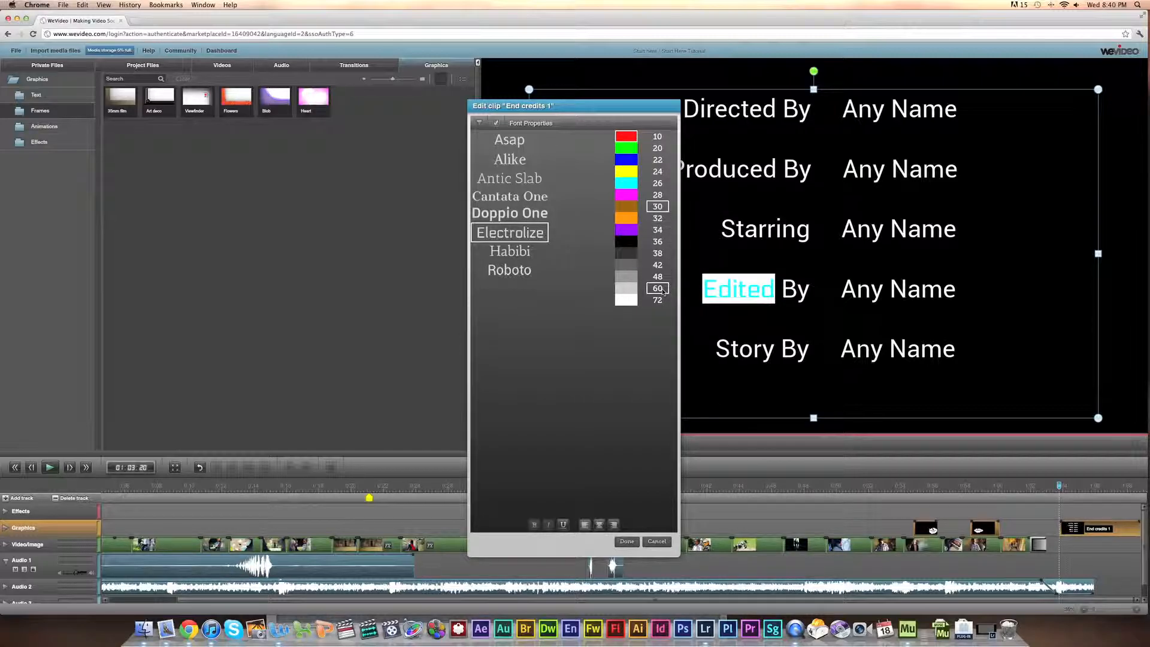
Apply the credits change and preview the picture-in-picture overlay over the main video.
left_click(625, 542)
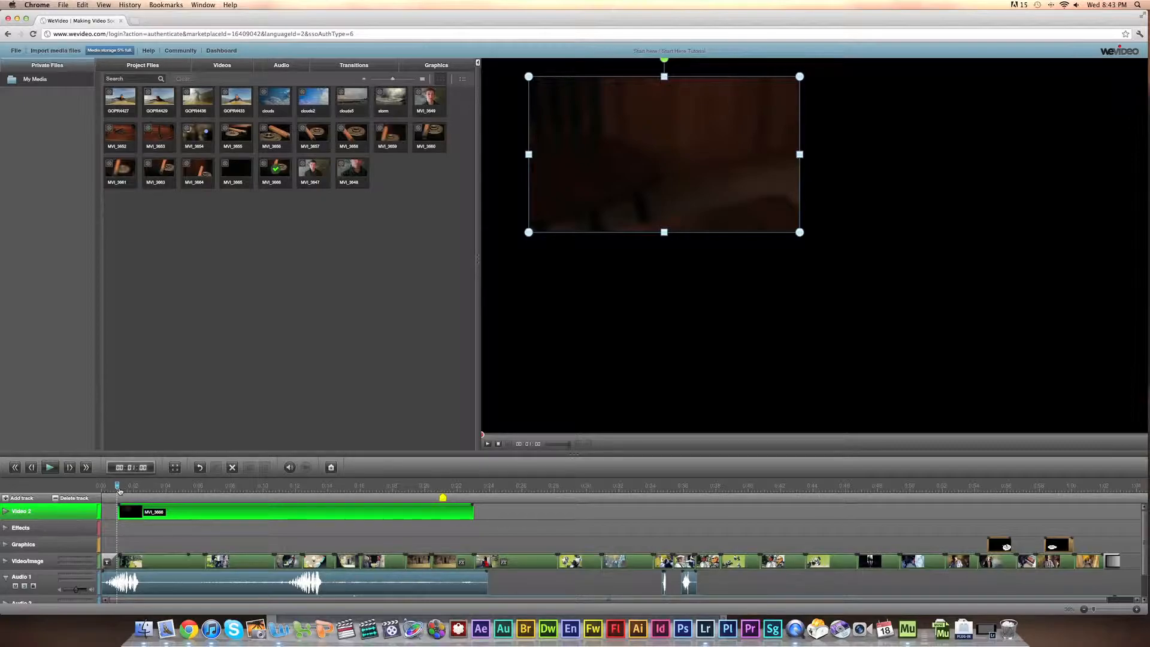
left_click(203, 484)
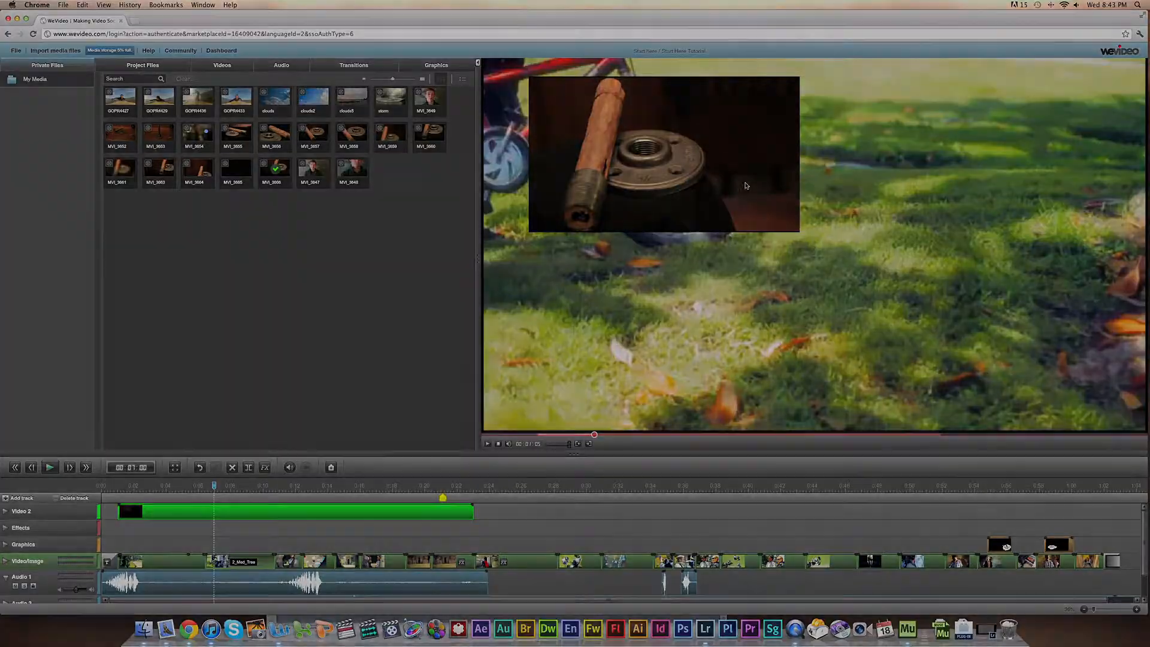
left_click(16, 50)
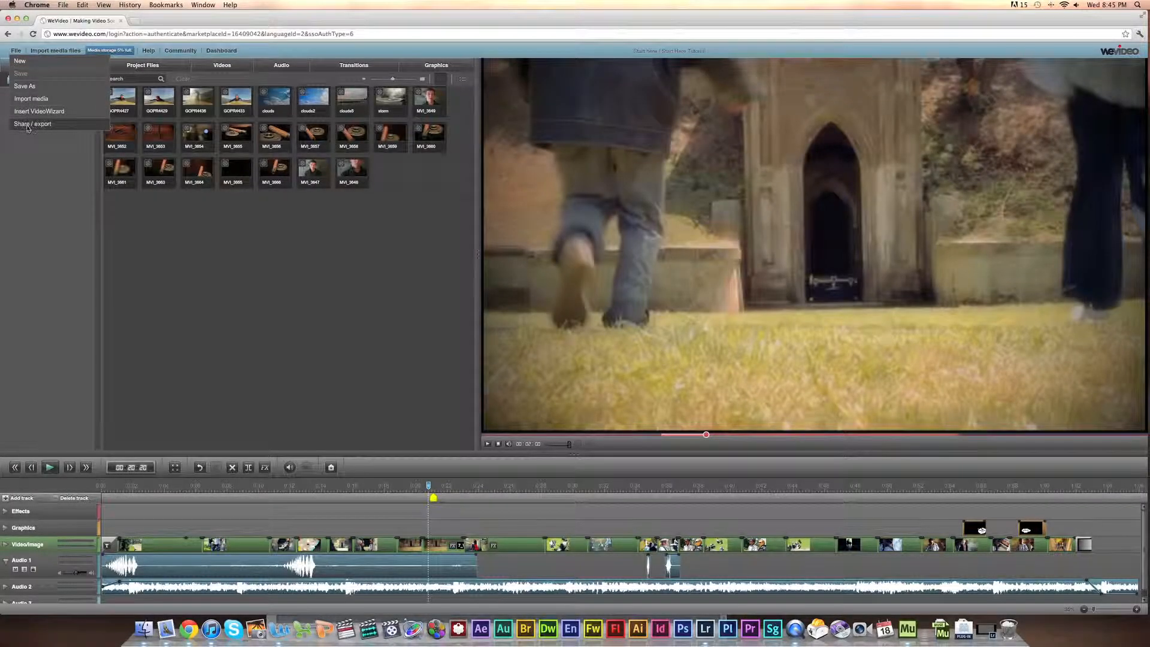
Export the finished movie at 720p quality to the WeVideo account.
left_click(32, 124)
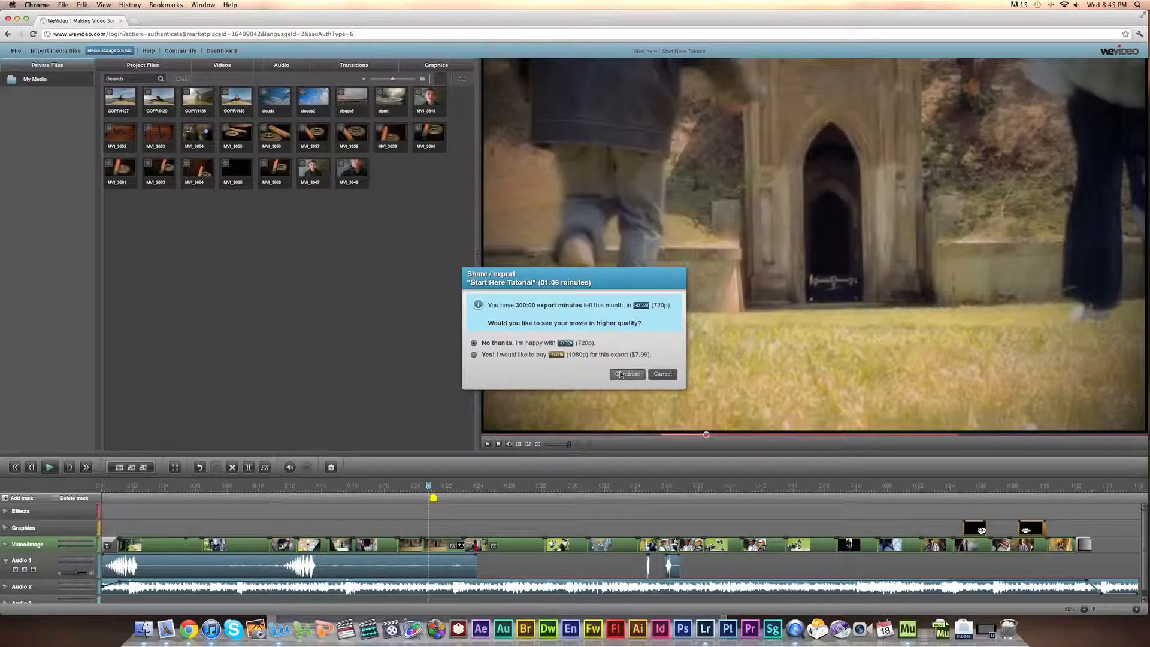
left_click(625, 374)
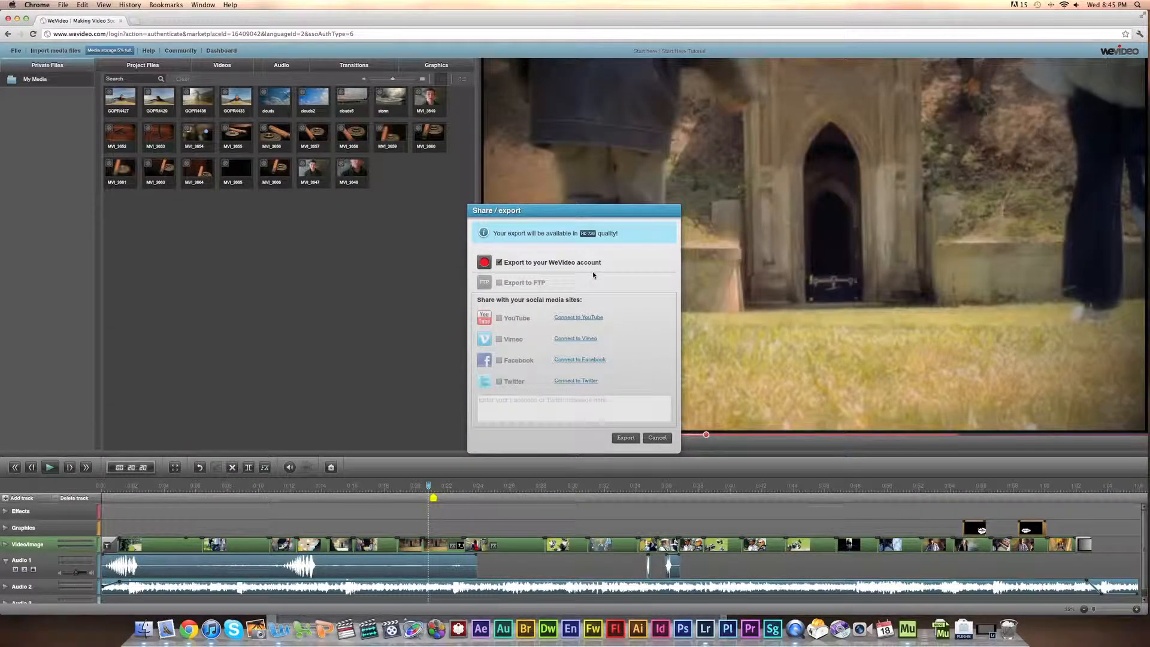
mouse_move(579, 310)
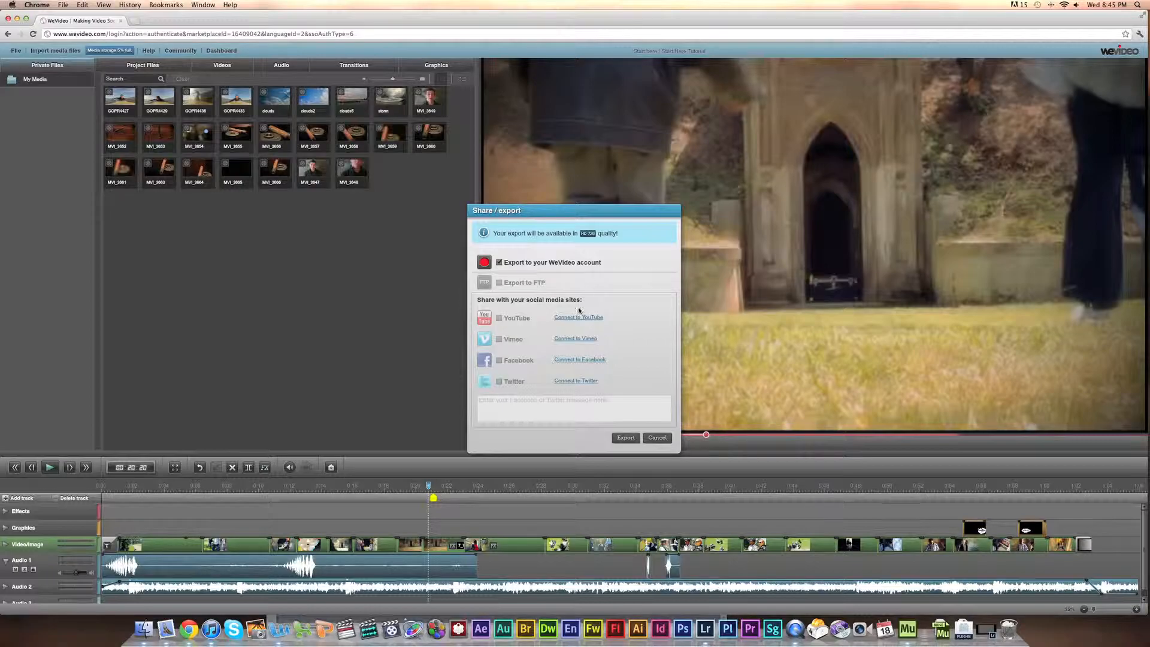
mouse_move(571, 345)
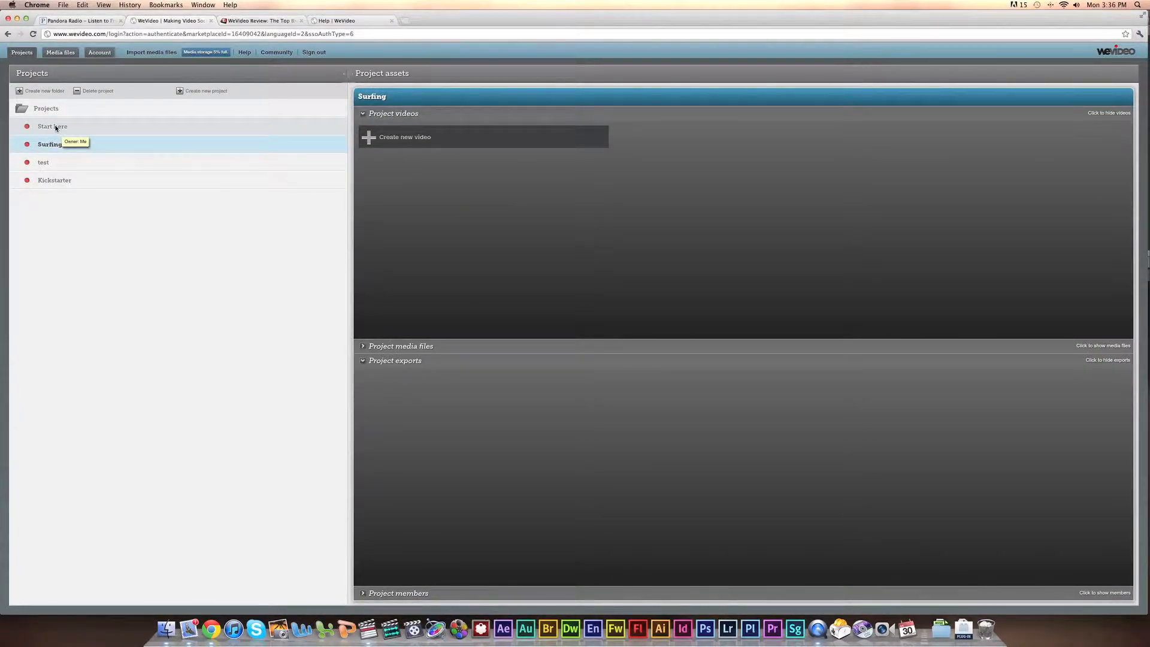
Download the Start here project's exported movie as StartHereTutorial.mp4.
left_click(52, 127)
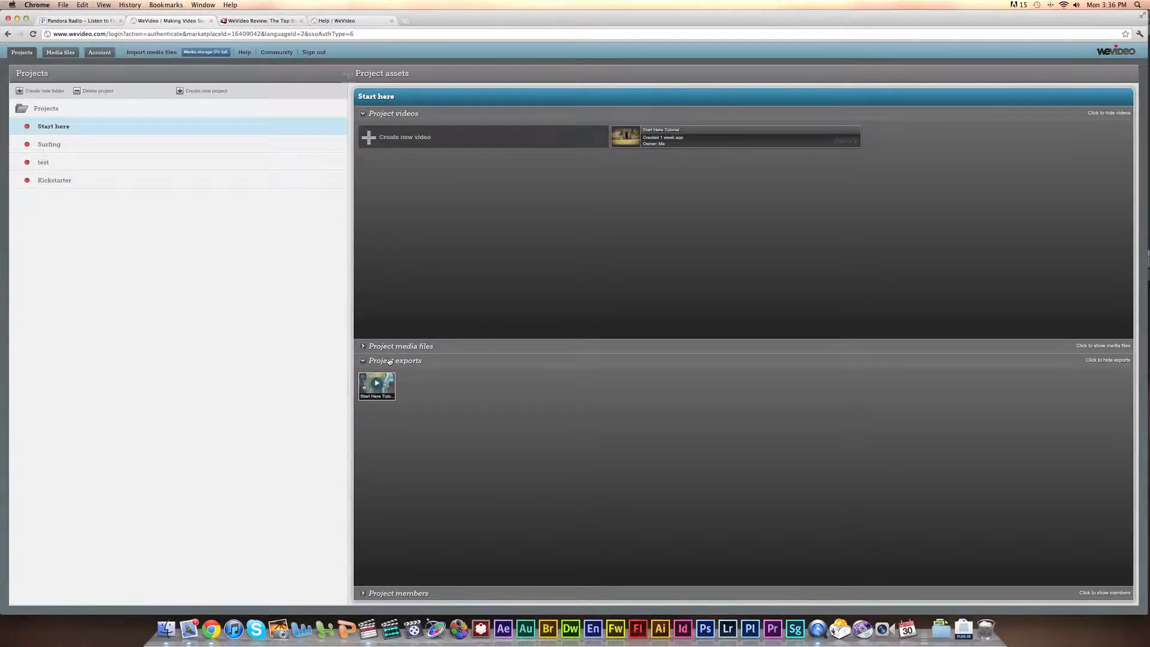
mouse_move(376, 385)
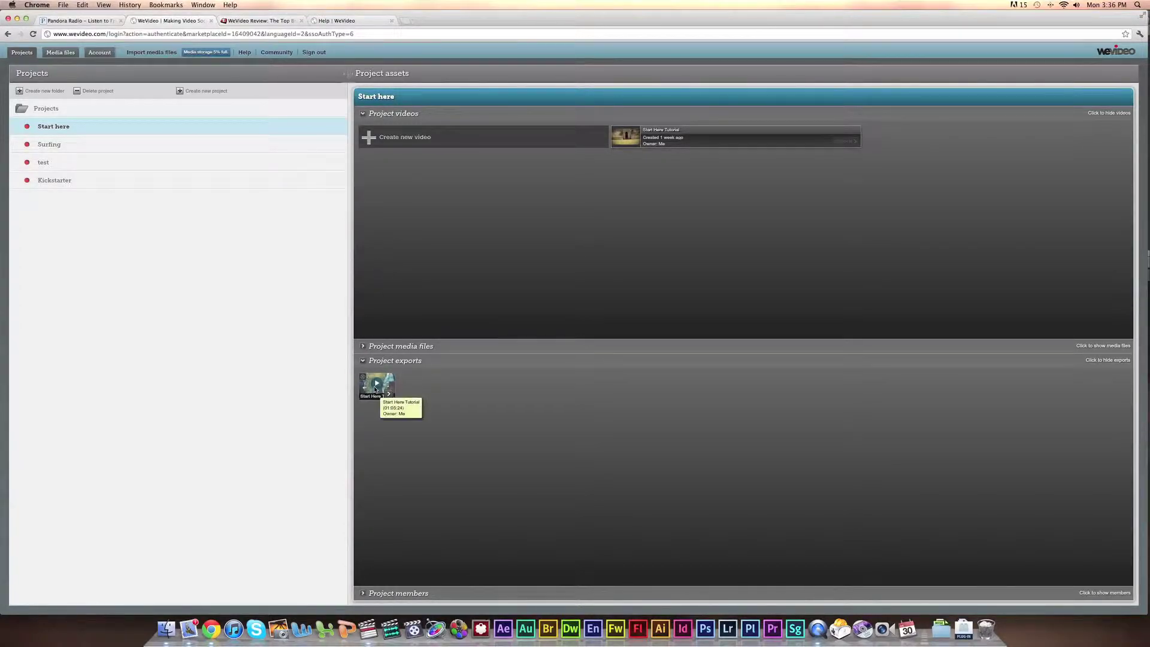
mouse_move(389, 395)
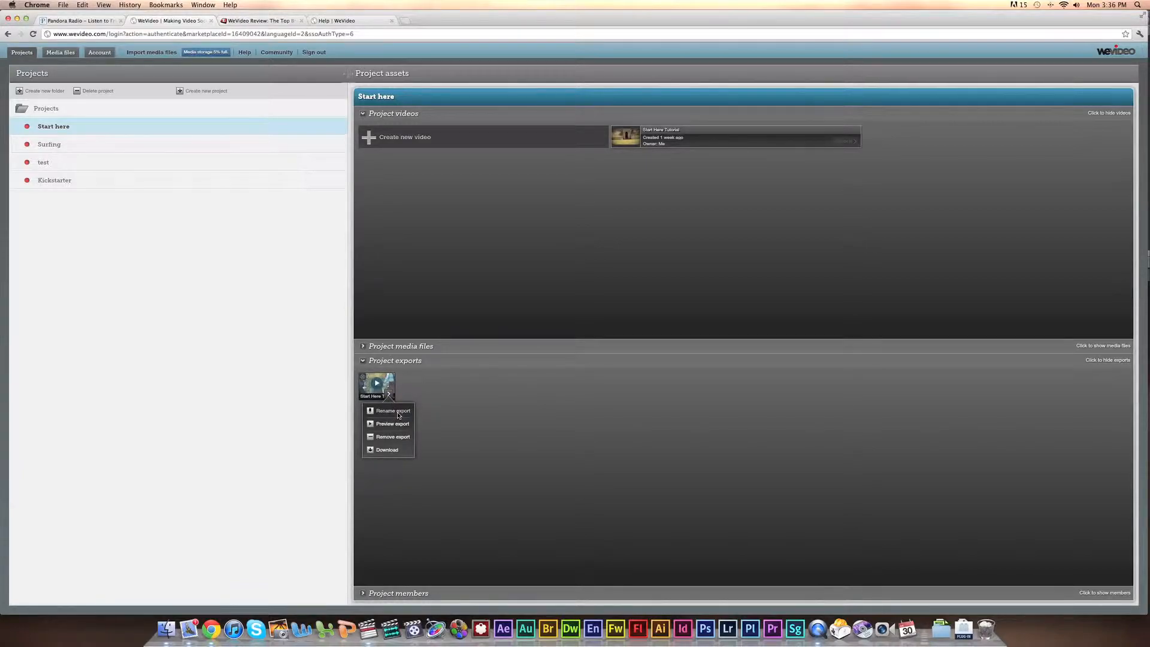
mouse_move(383, 453)
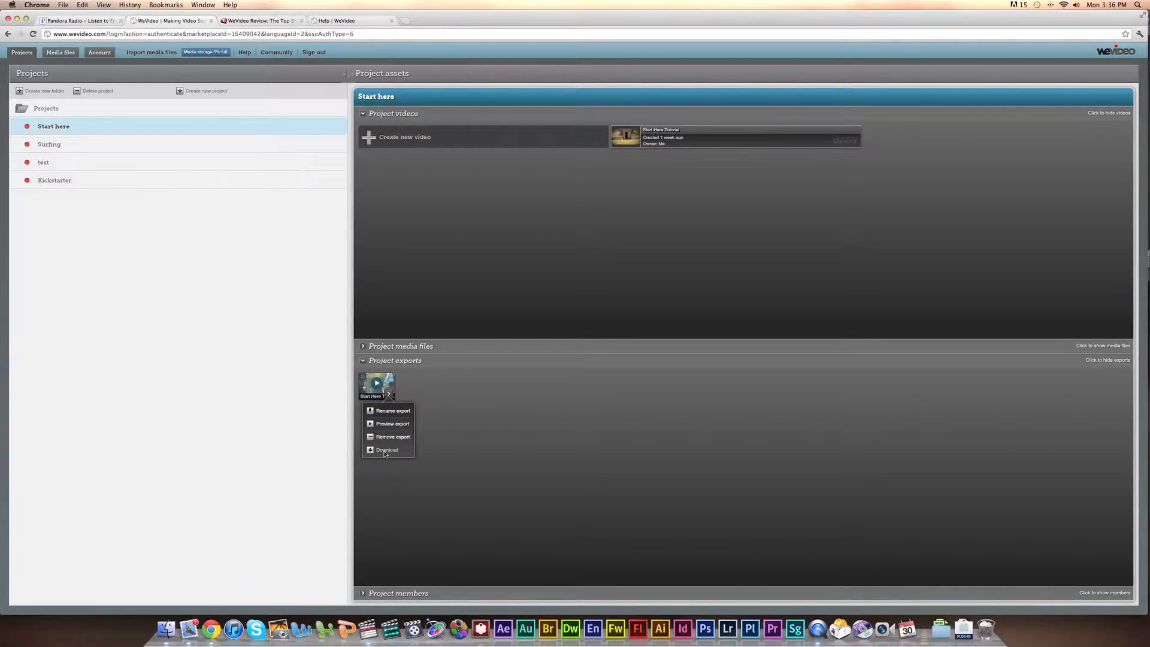
left_click(386, 449)
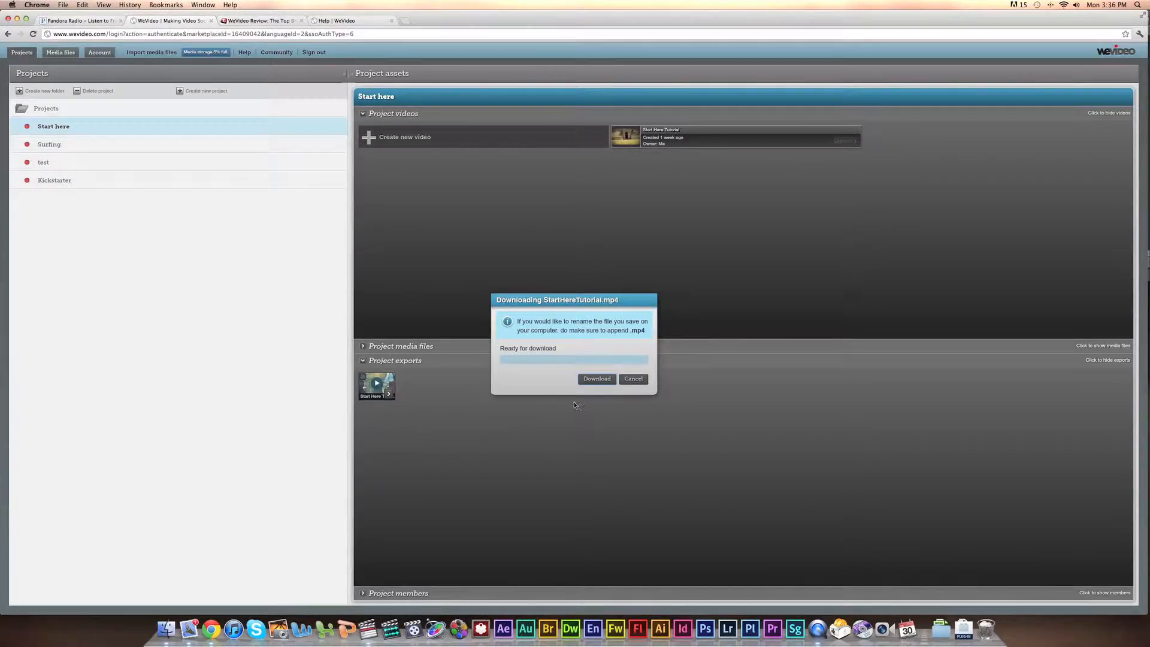
left_click(596, 379)
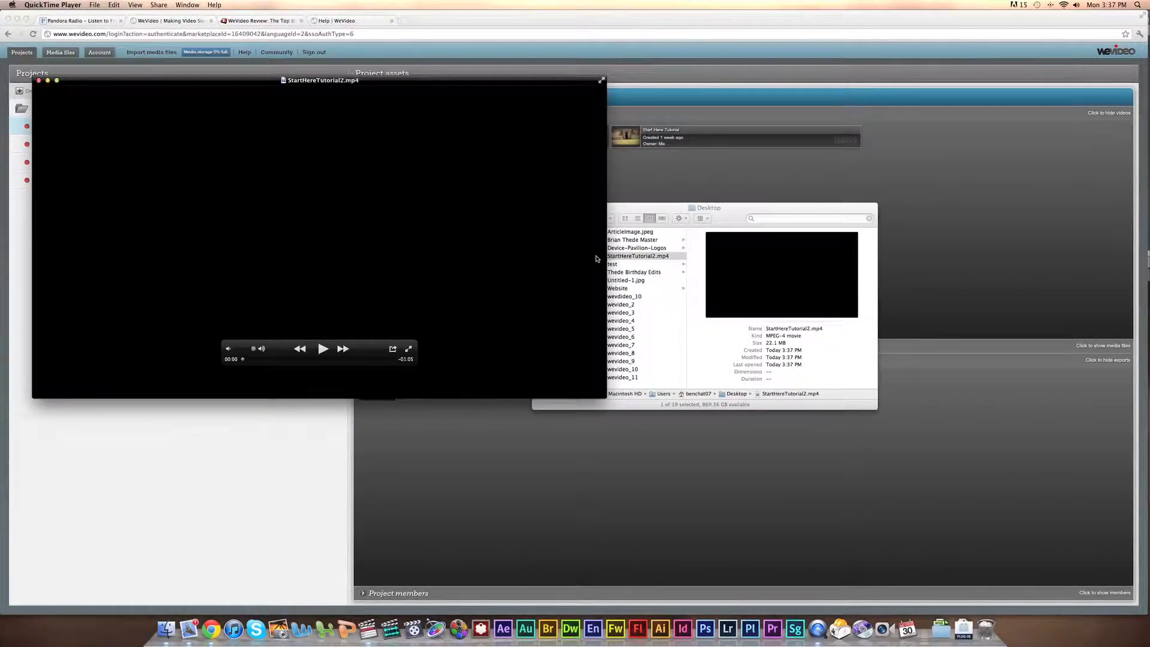
Play StartHereTutorial2.mp4 in QuickTime Player, showing the garden path footage.
left_click(323, 348)
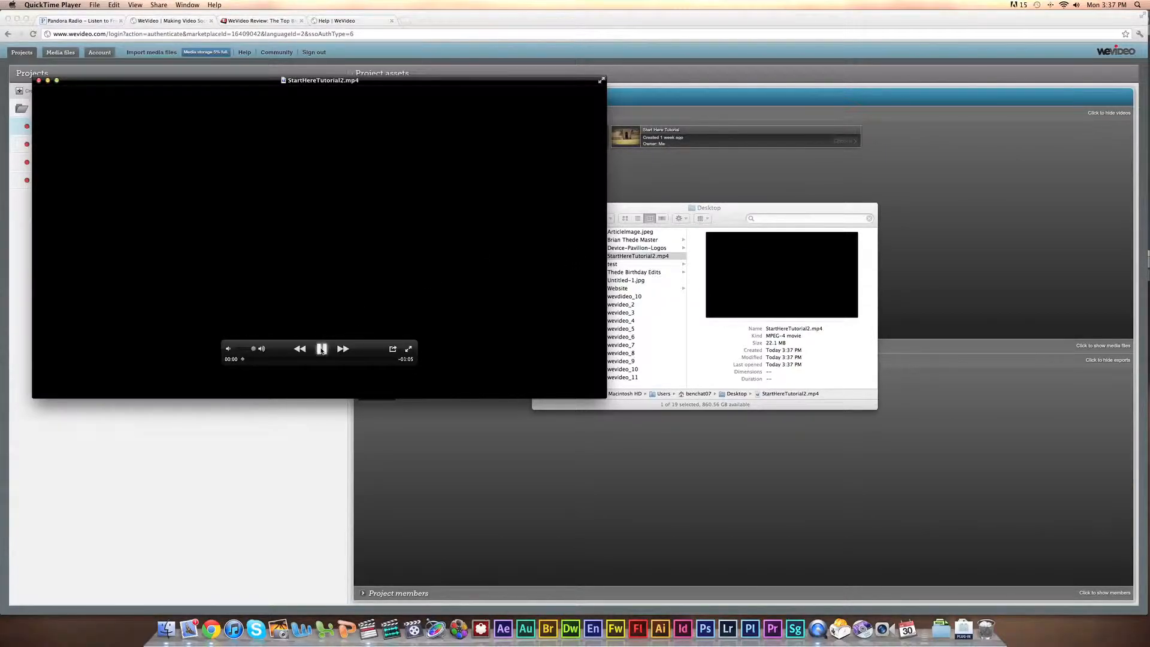
left_click(321, 349)
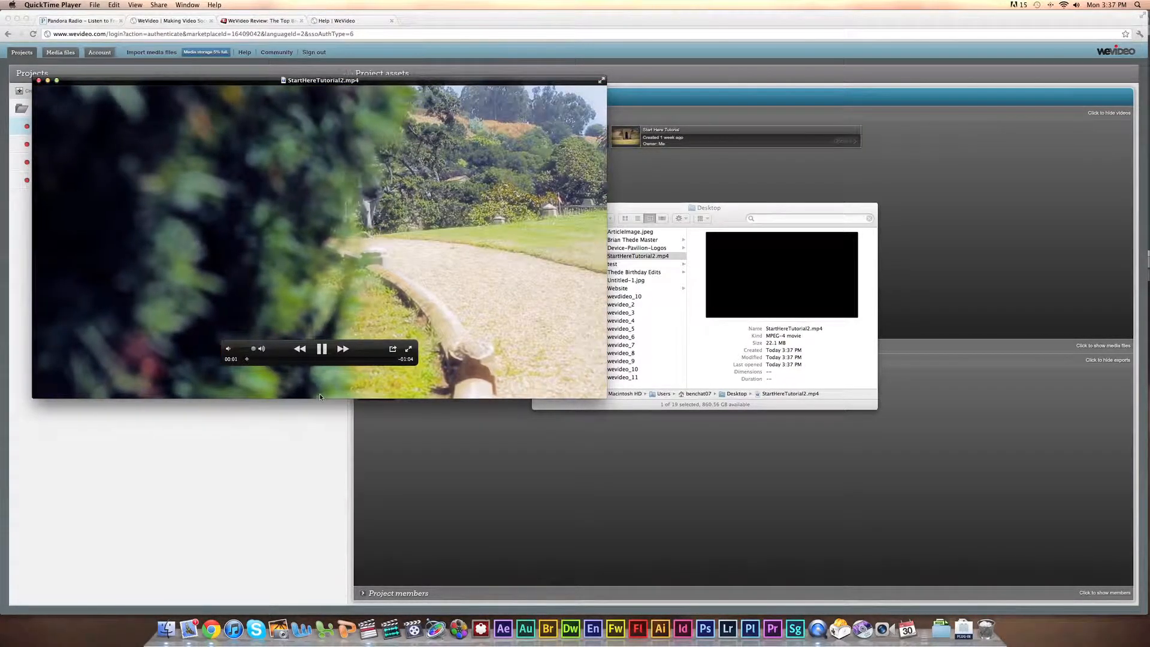